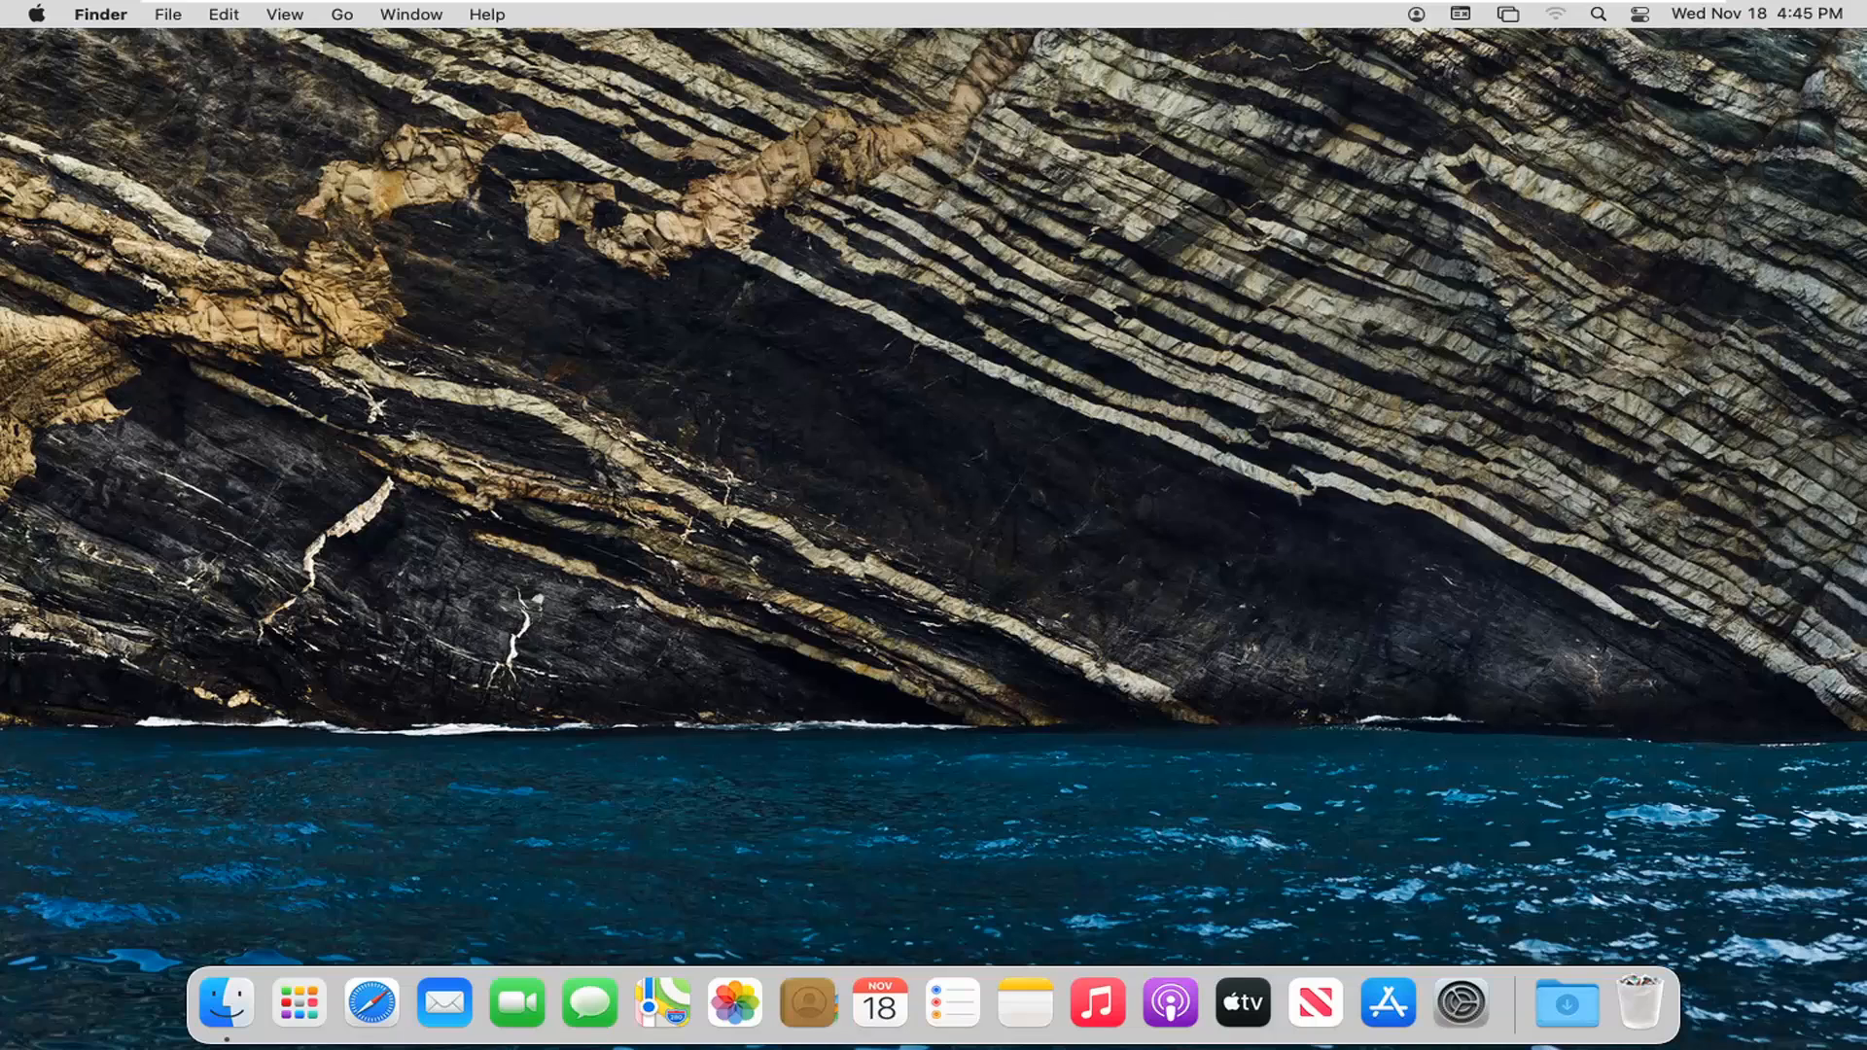
mouse_move(643, 704)
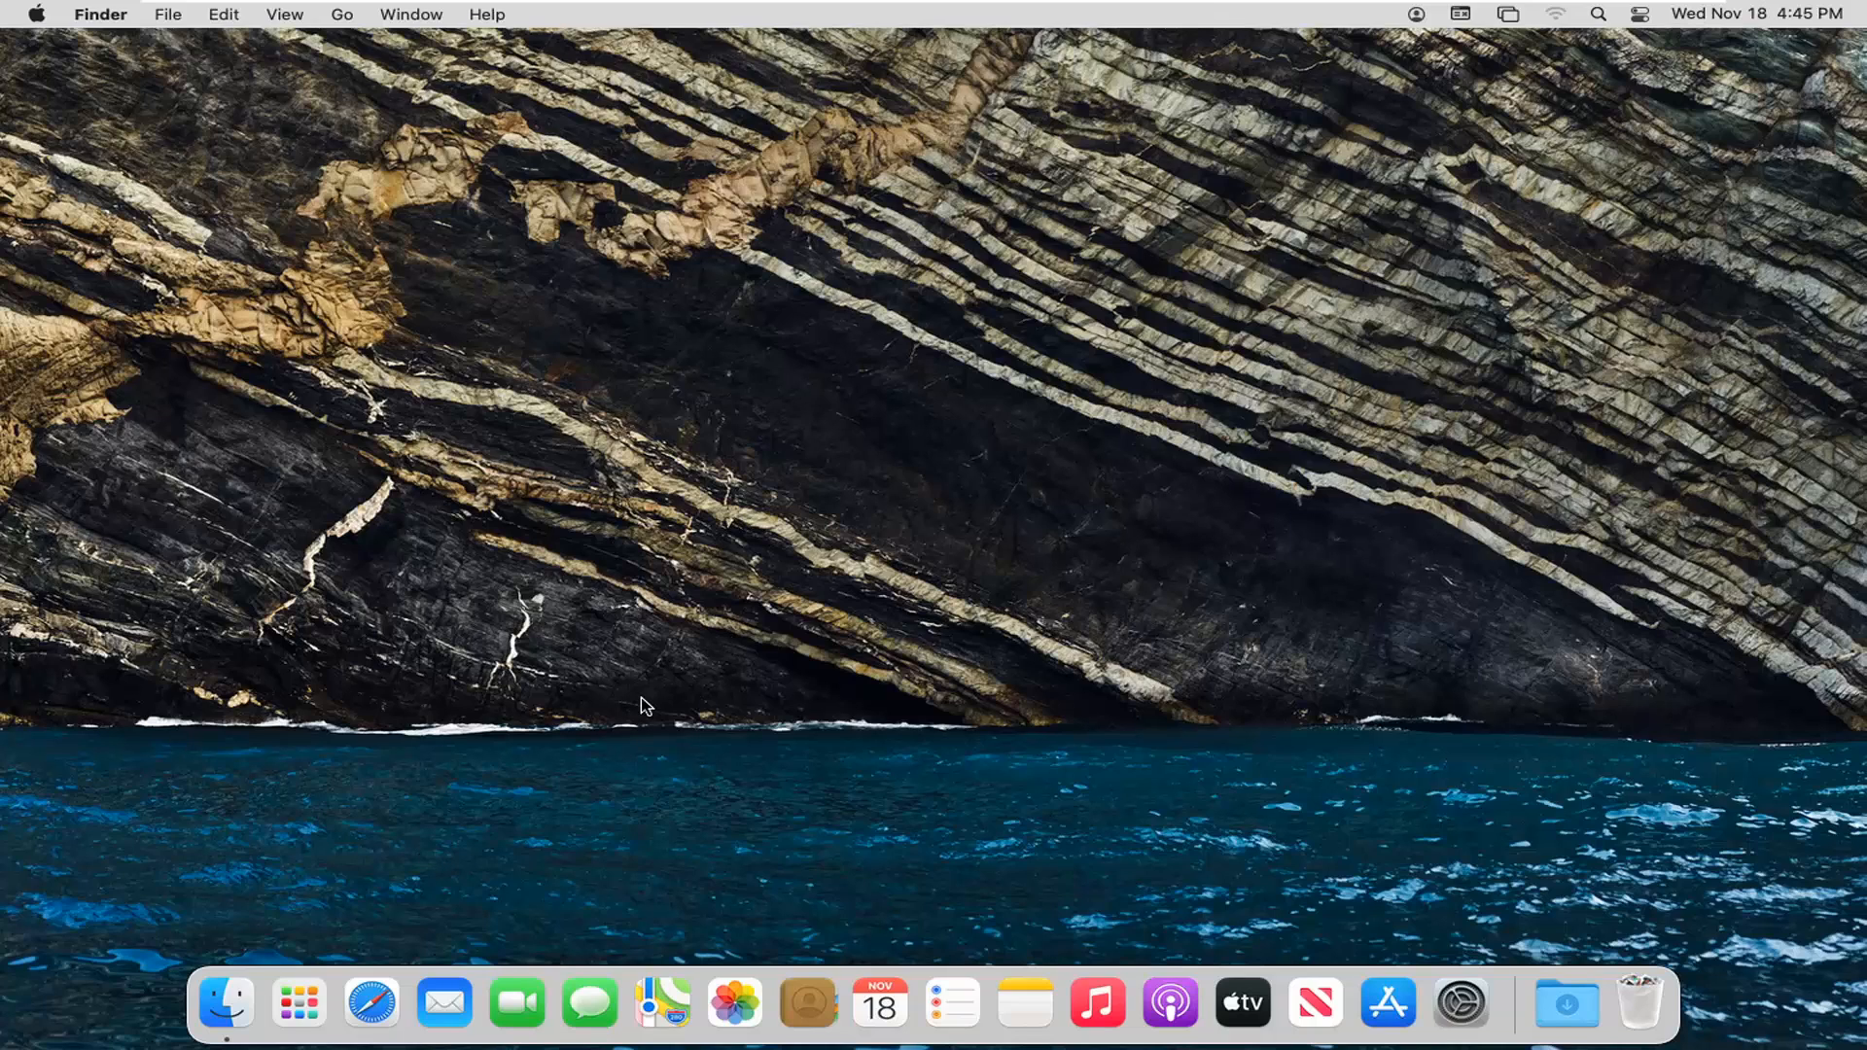
mouse_move(443, 945)
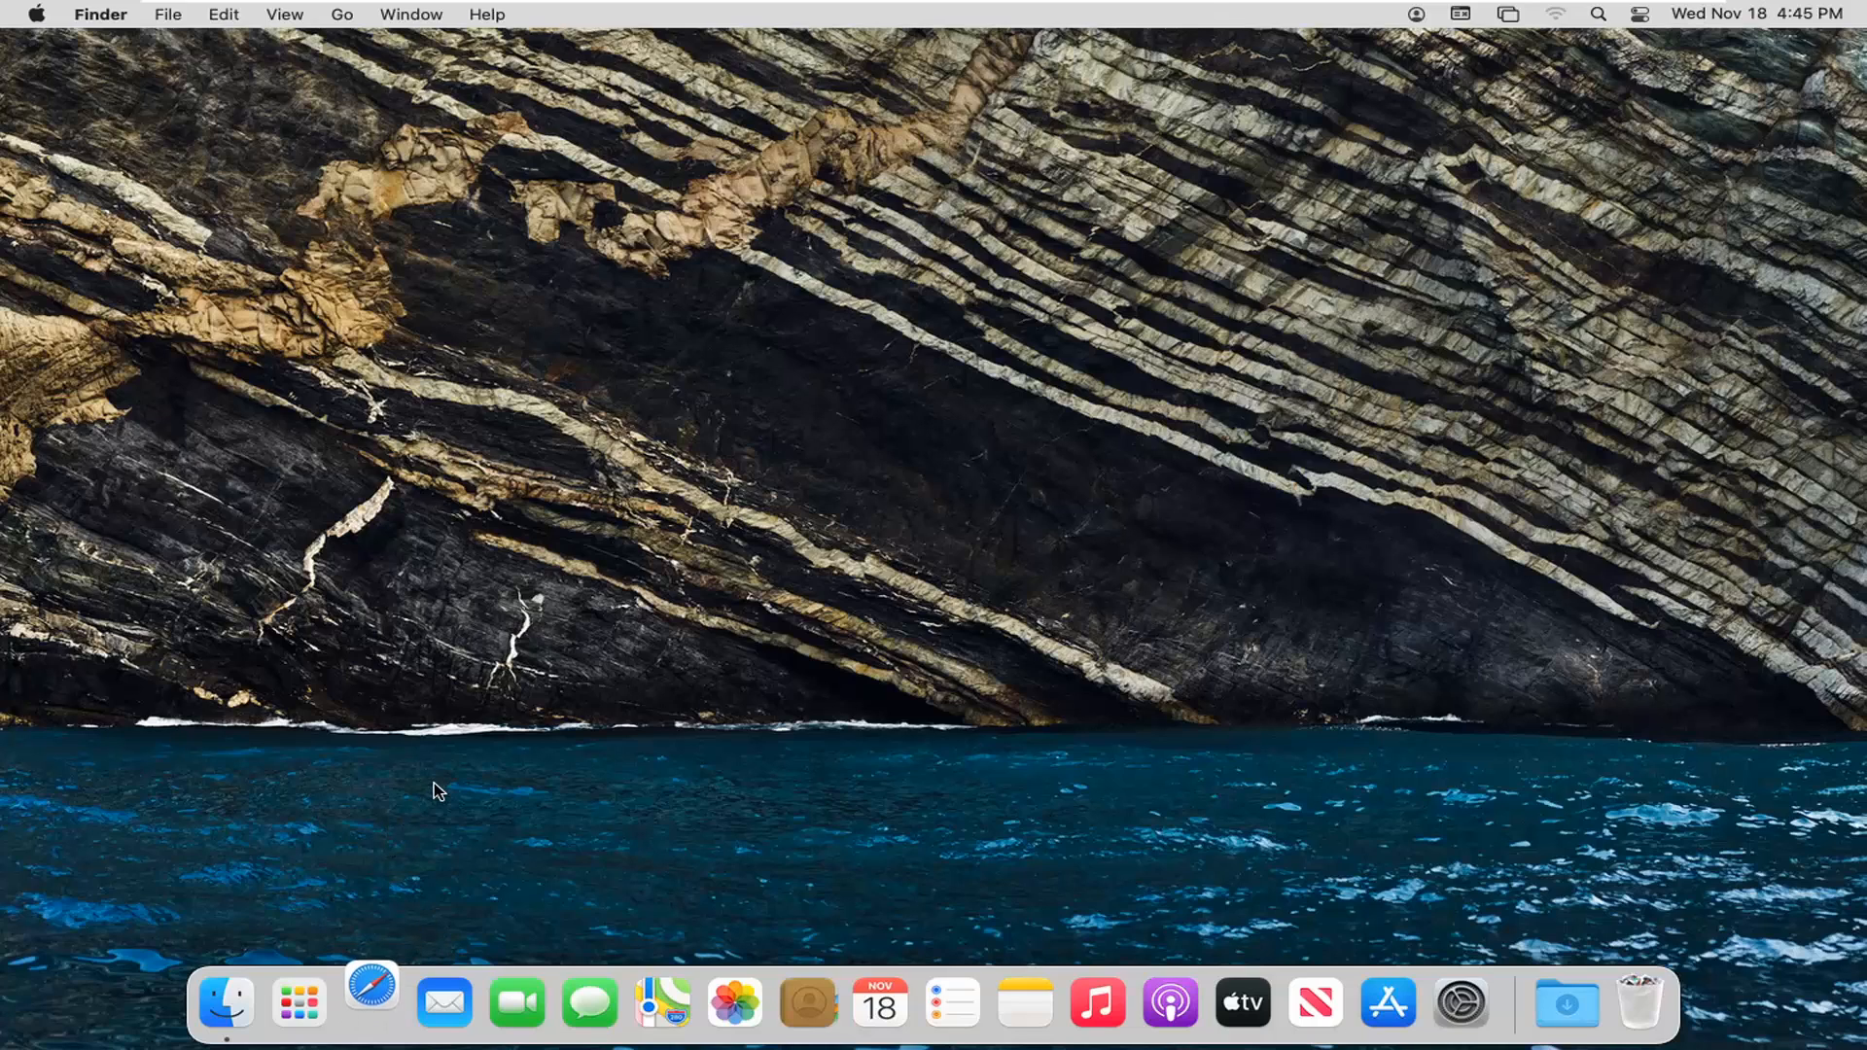
Launch Safari, search the web for 'firefox' and choose the 'Download Firefox Browser' Mozilla result.
left_click(371, 1001)
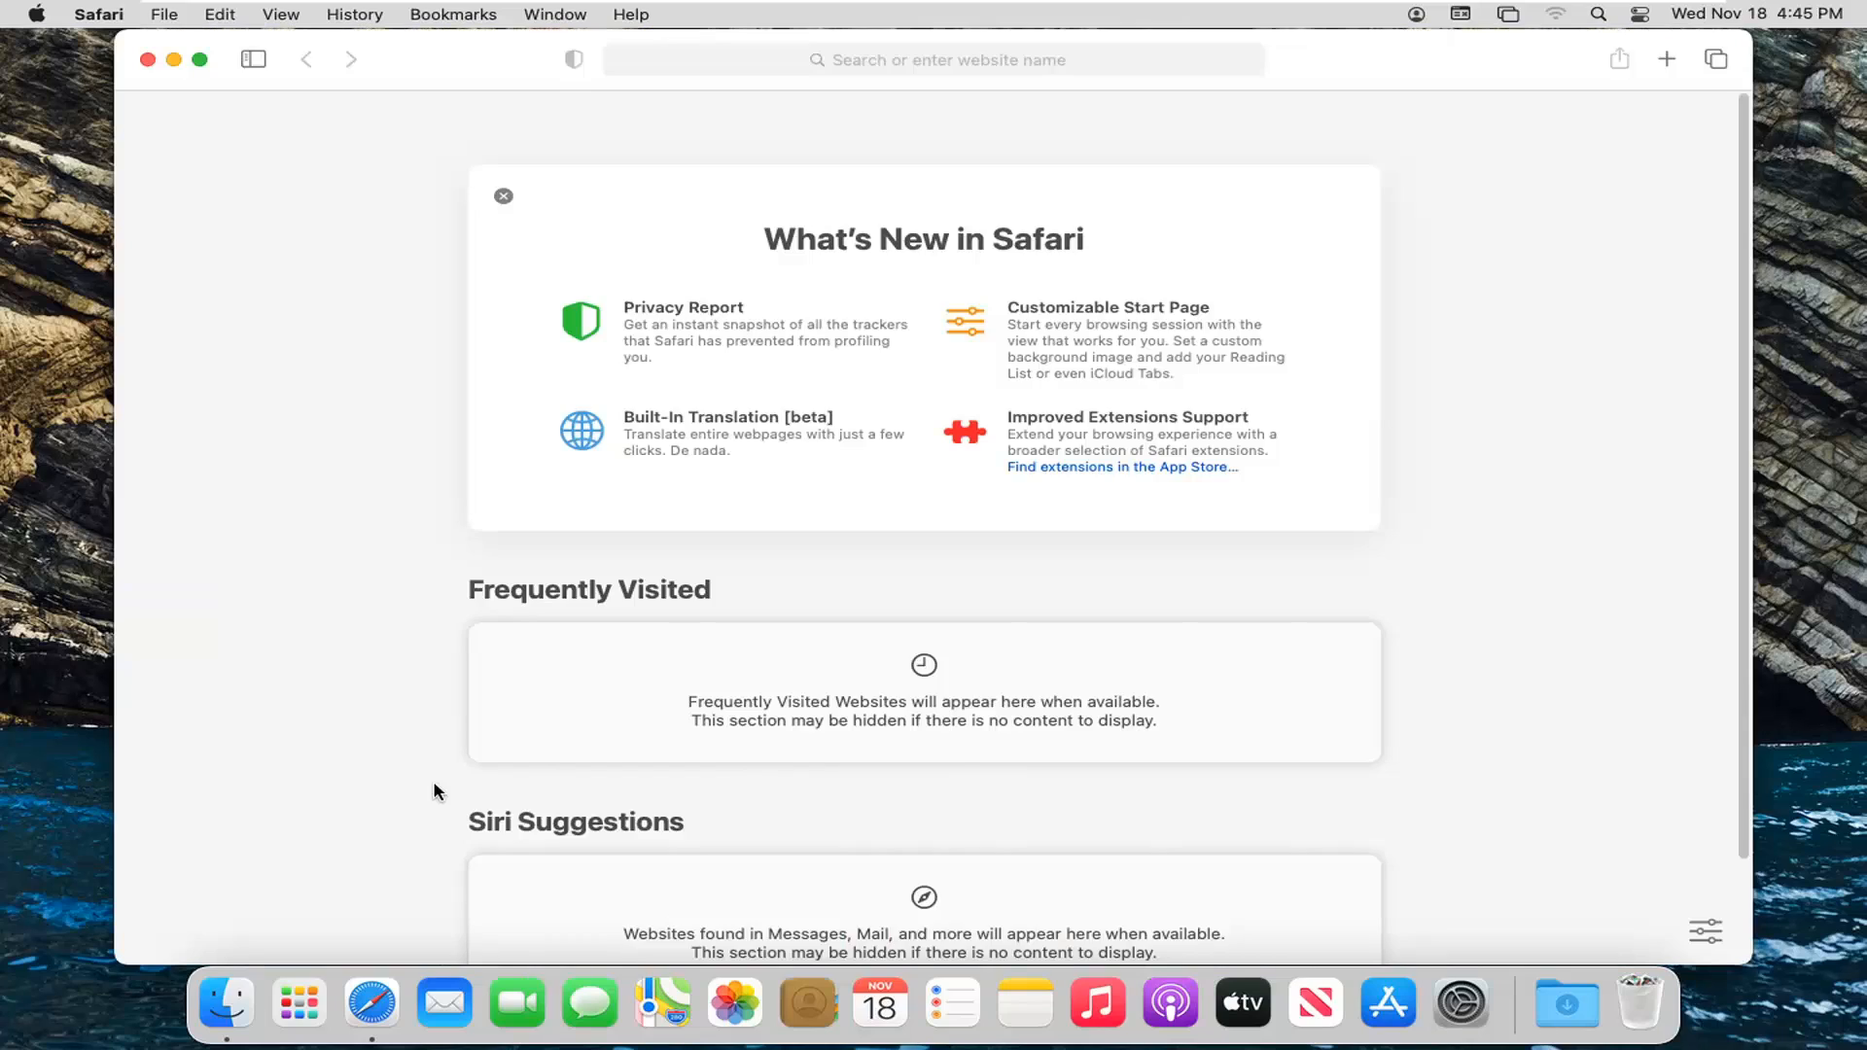
left_click(933, 60)
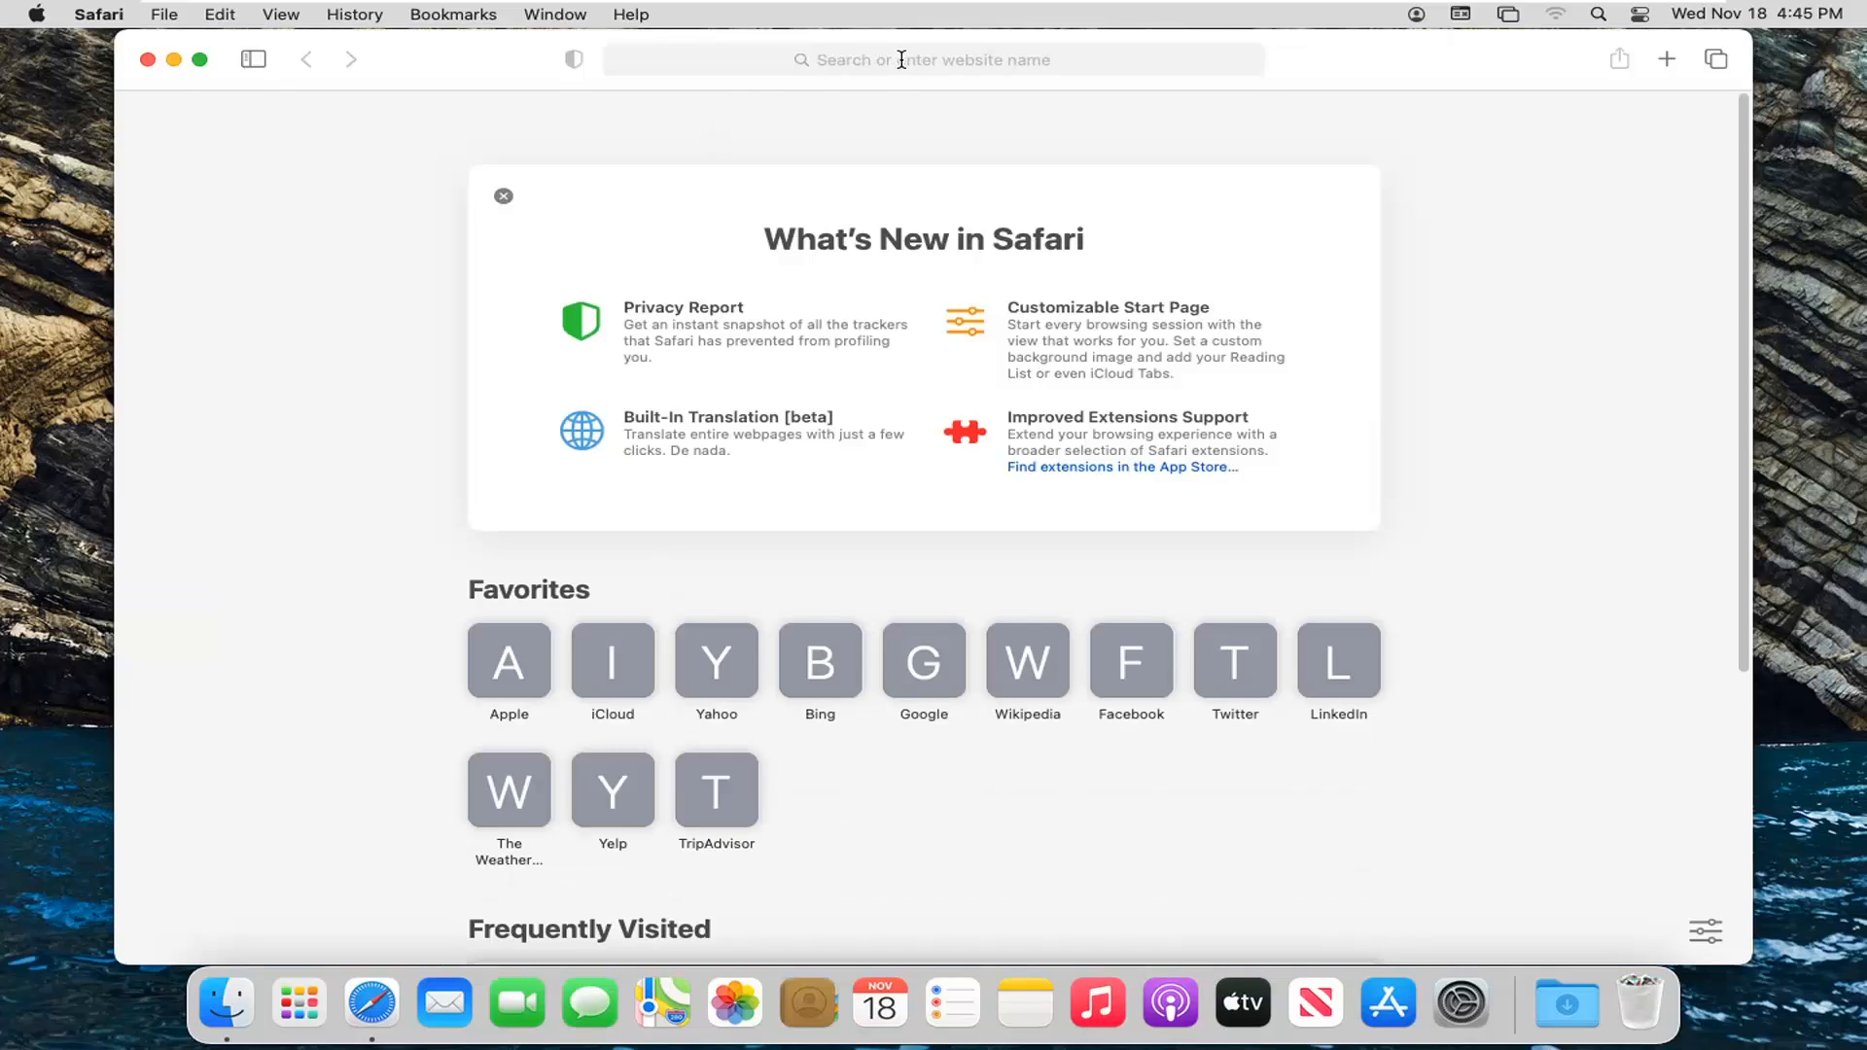
left_click(931, 60)
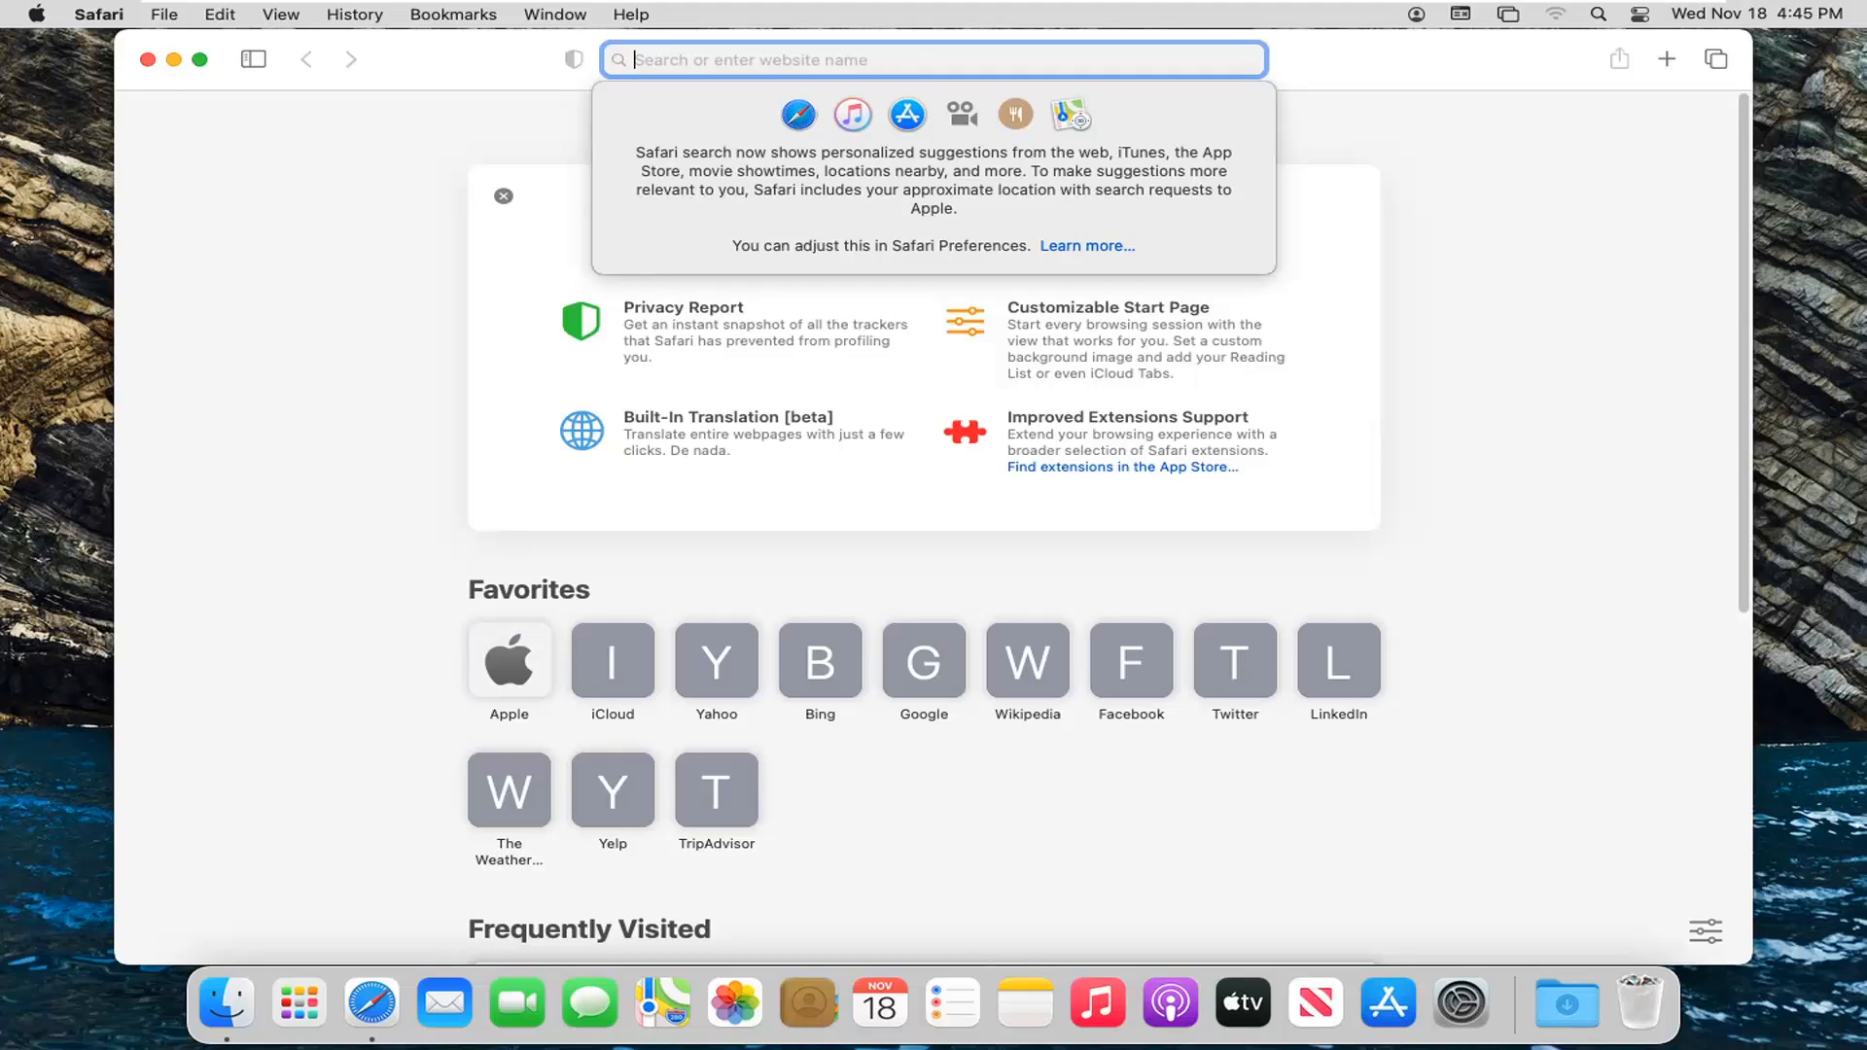
type("firefox")
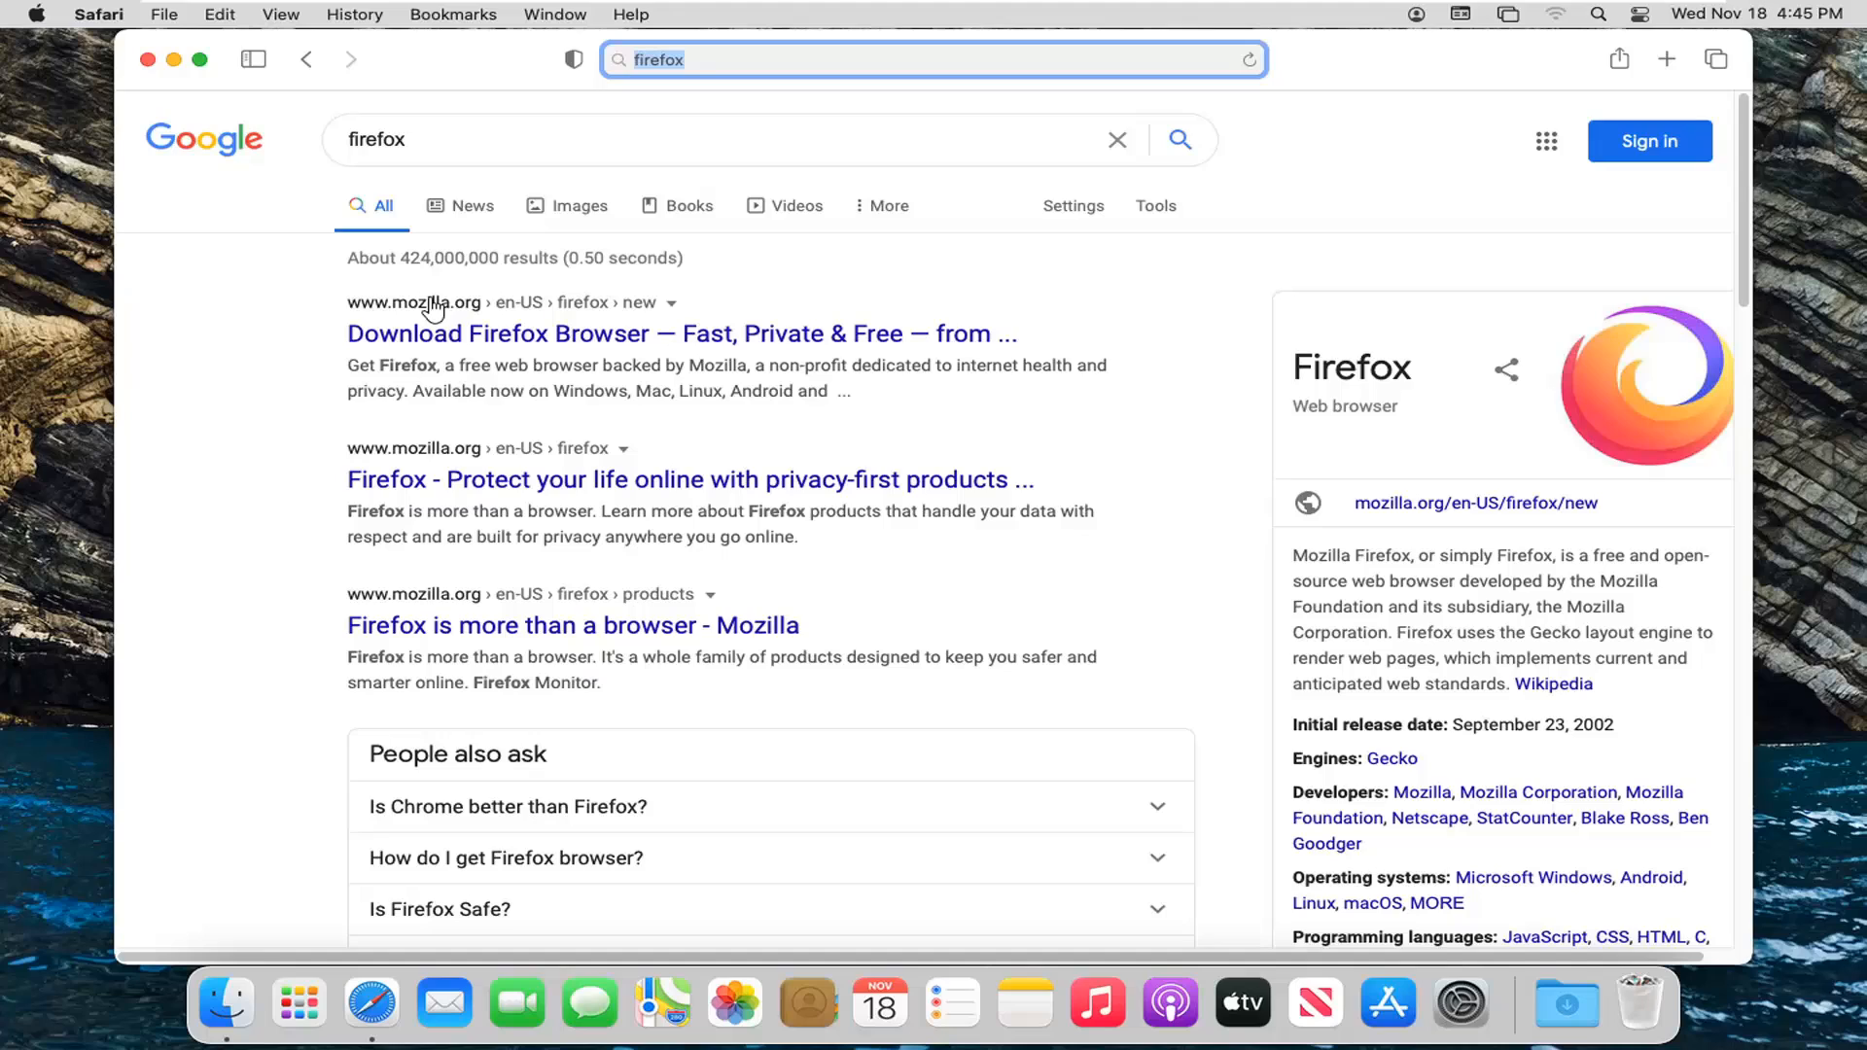
mouse_move(678, 338)
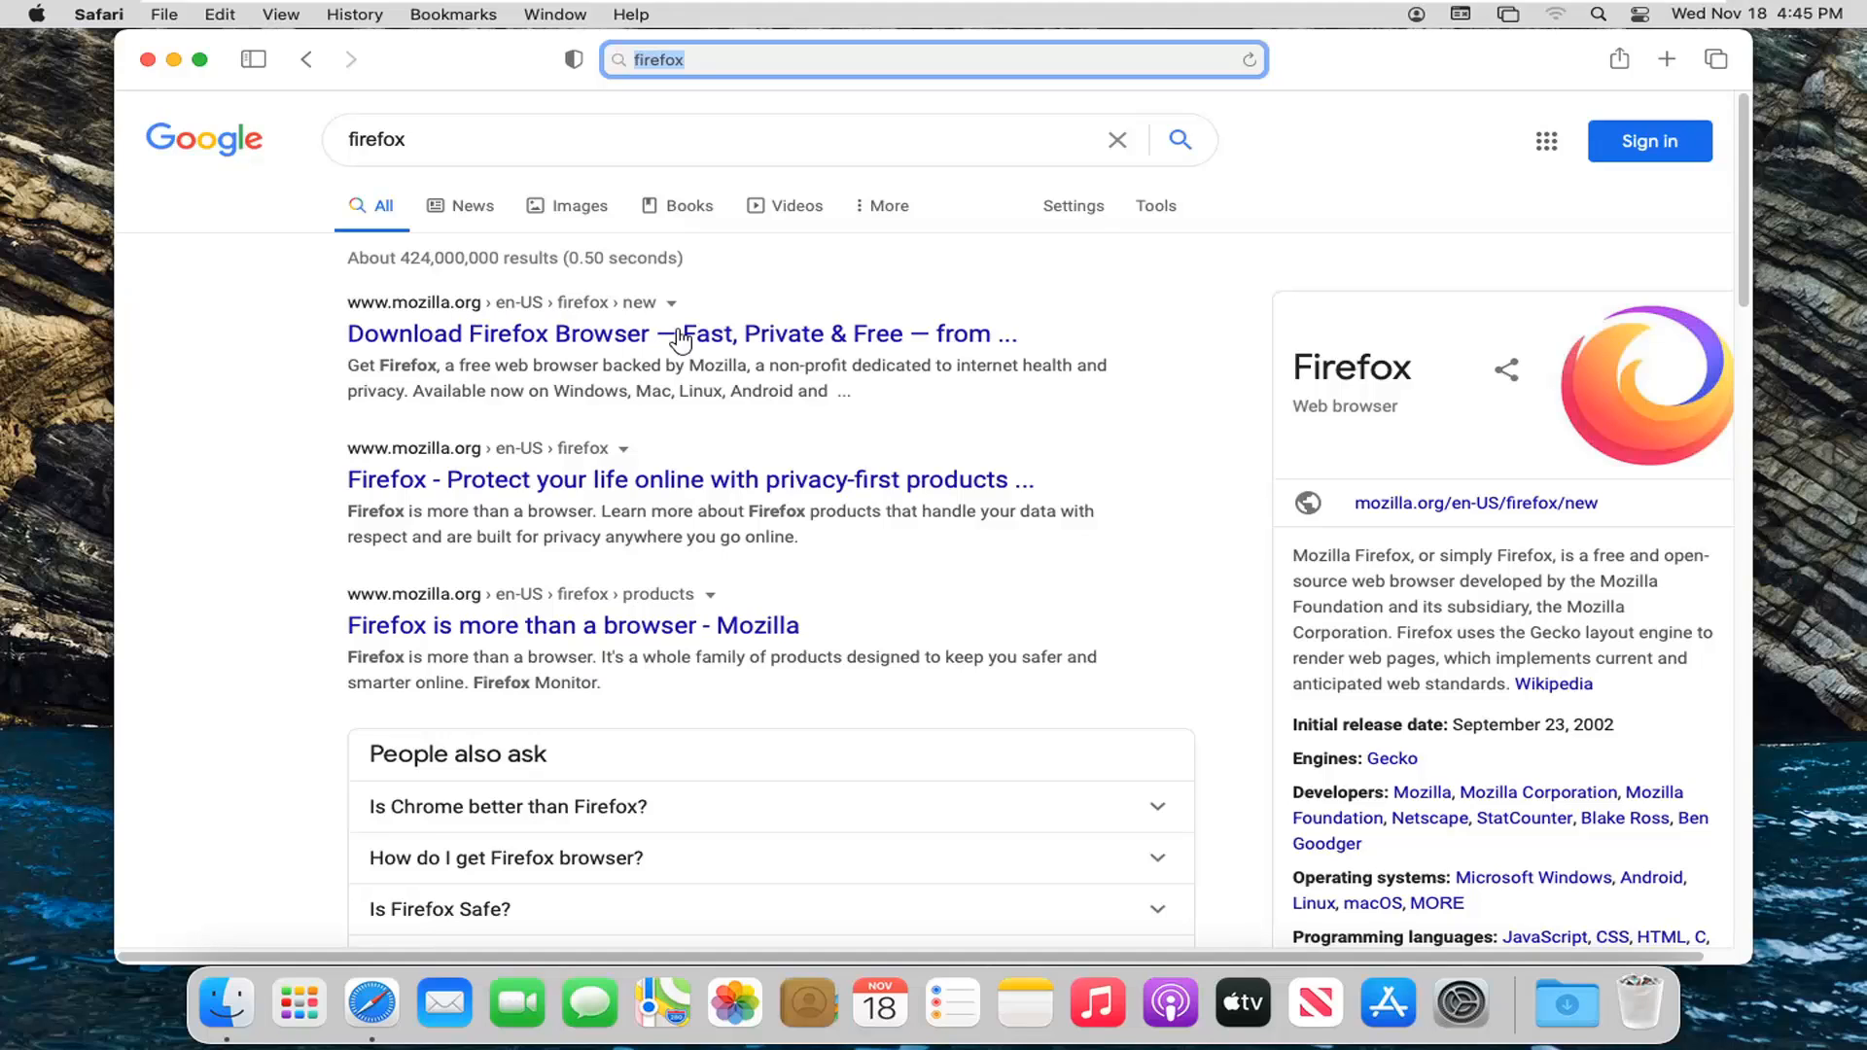
mouse_move(492, 340)
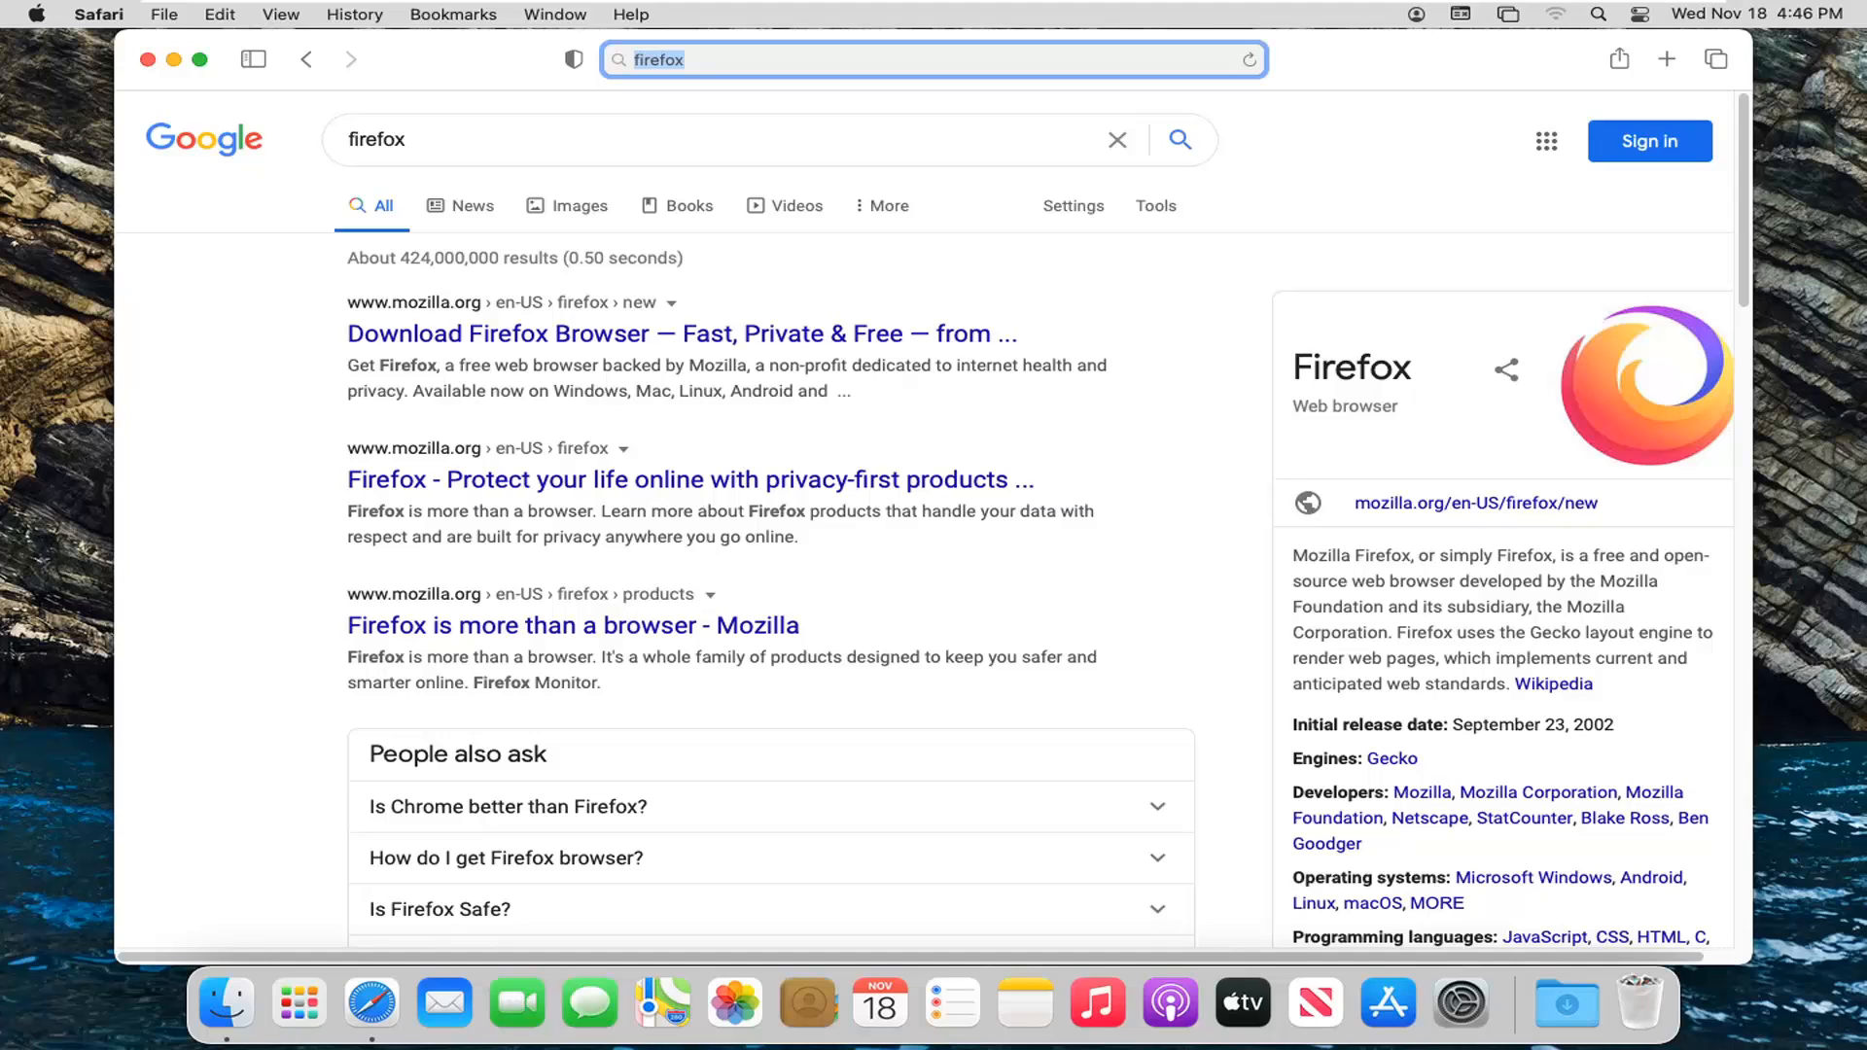
left_click(681, 332)
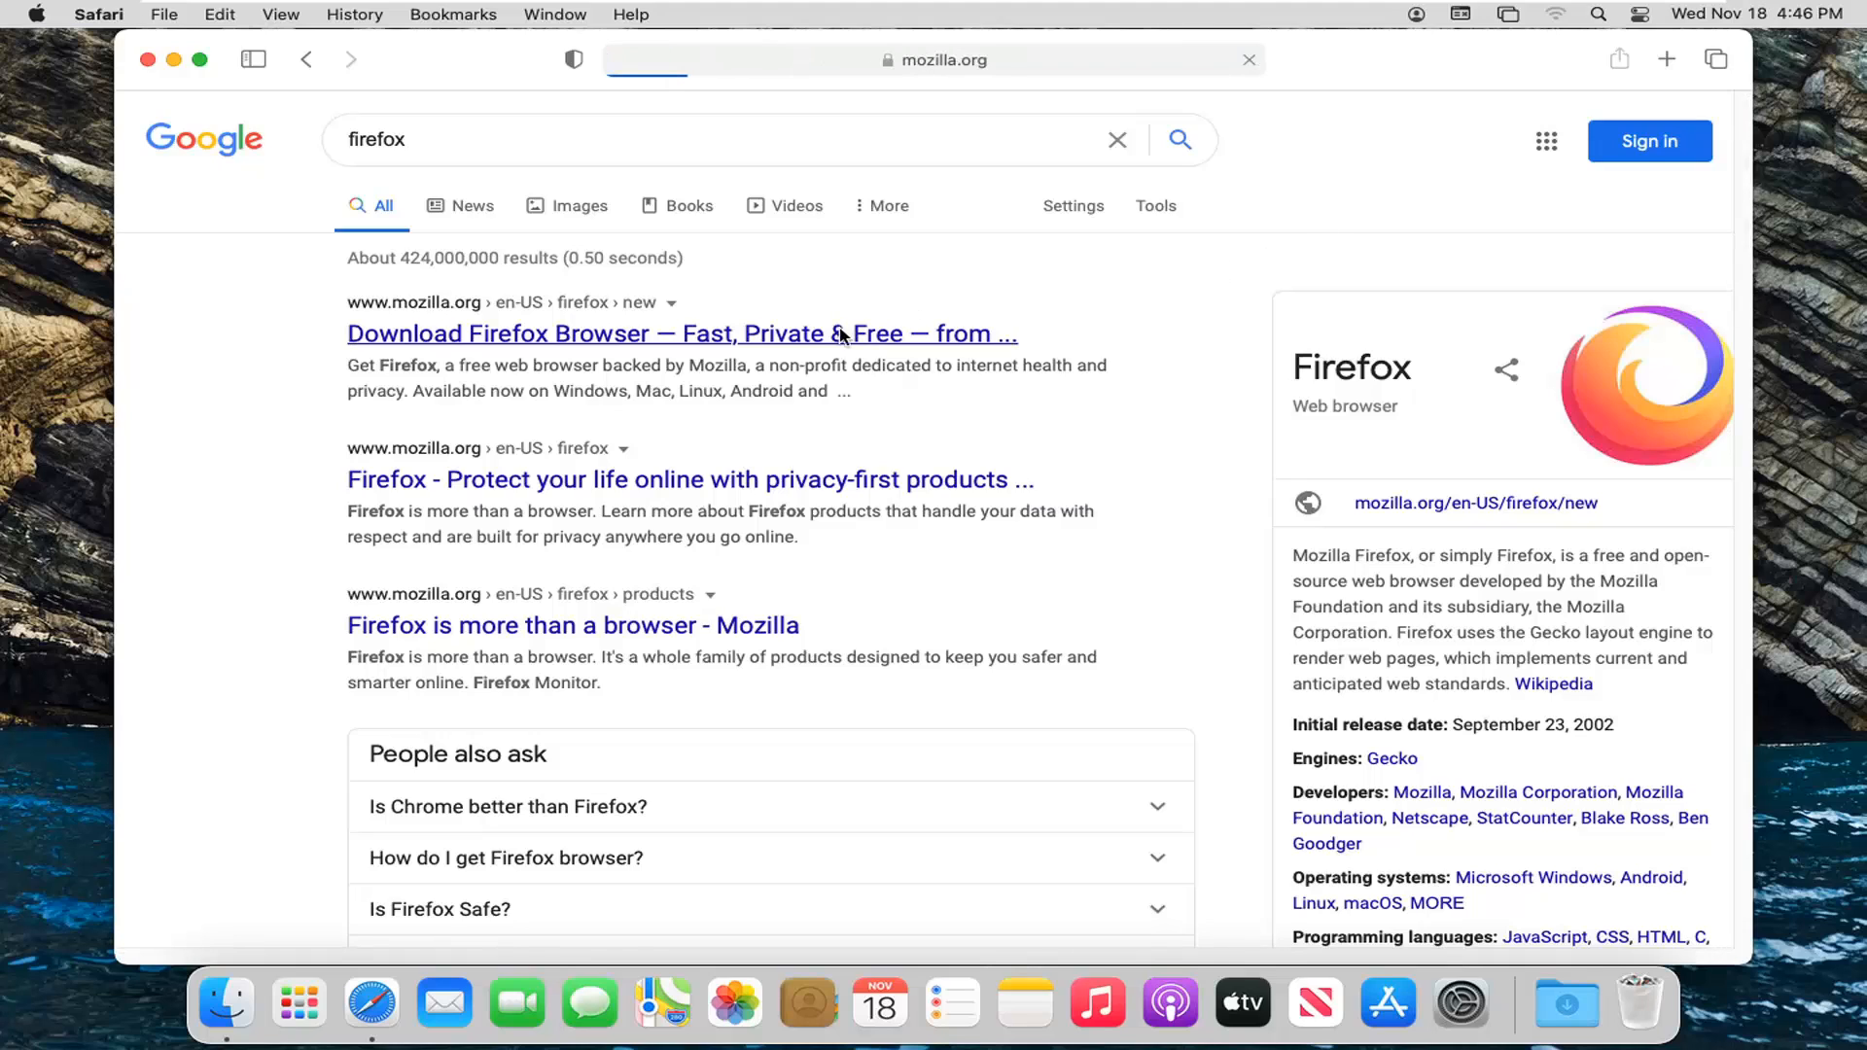
Start the Firefox download on mozilla.org and allow the site to download files.
left_click(683, 333)
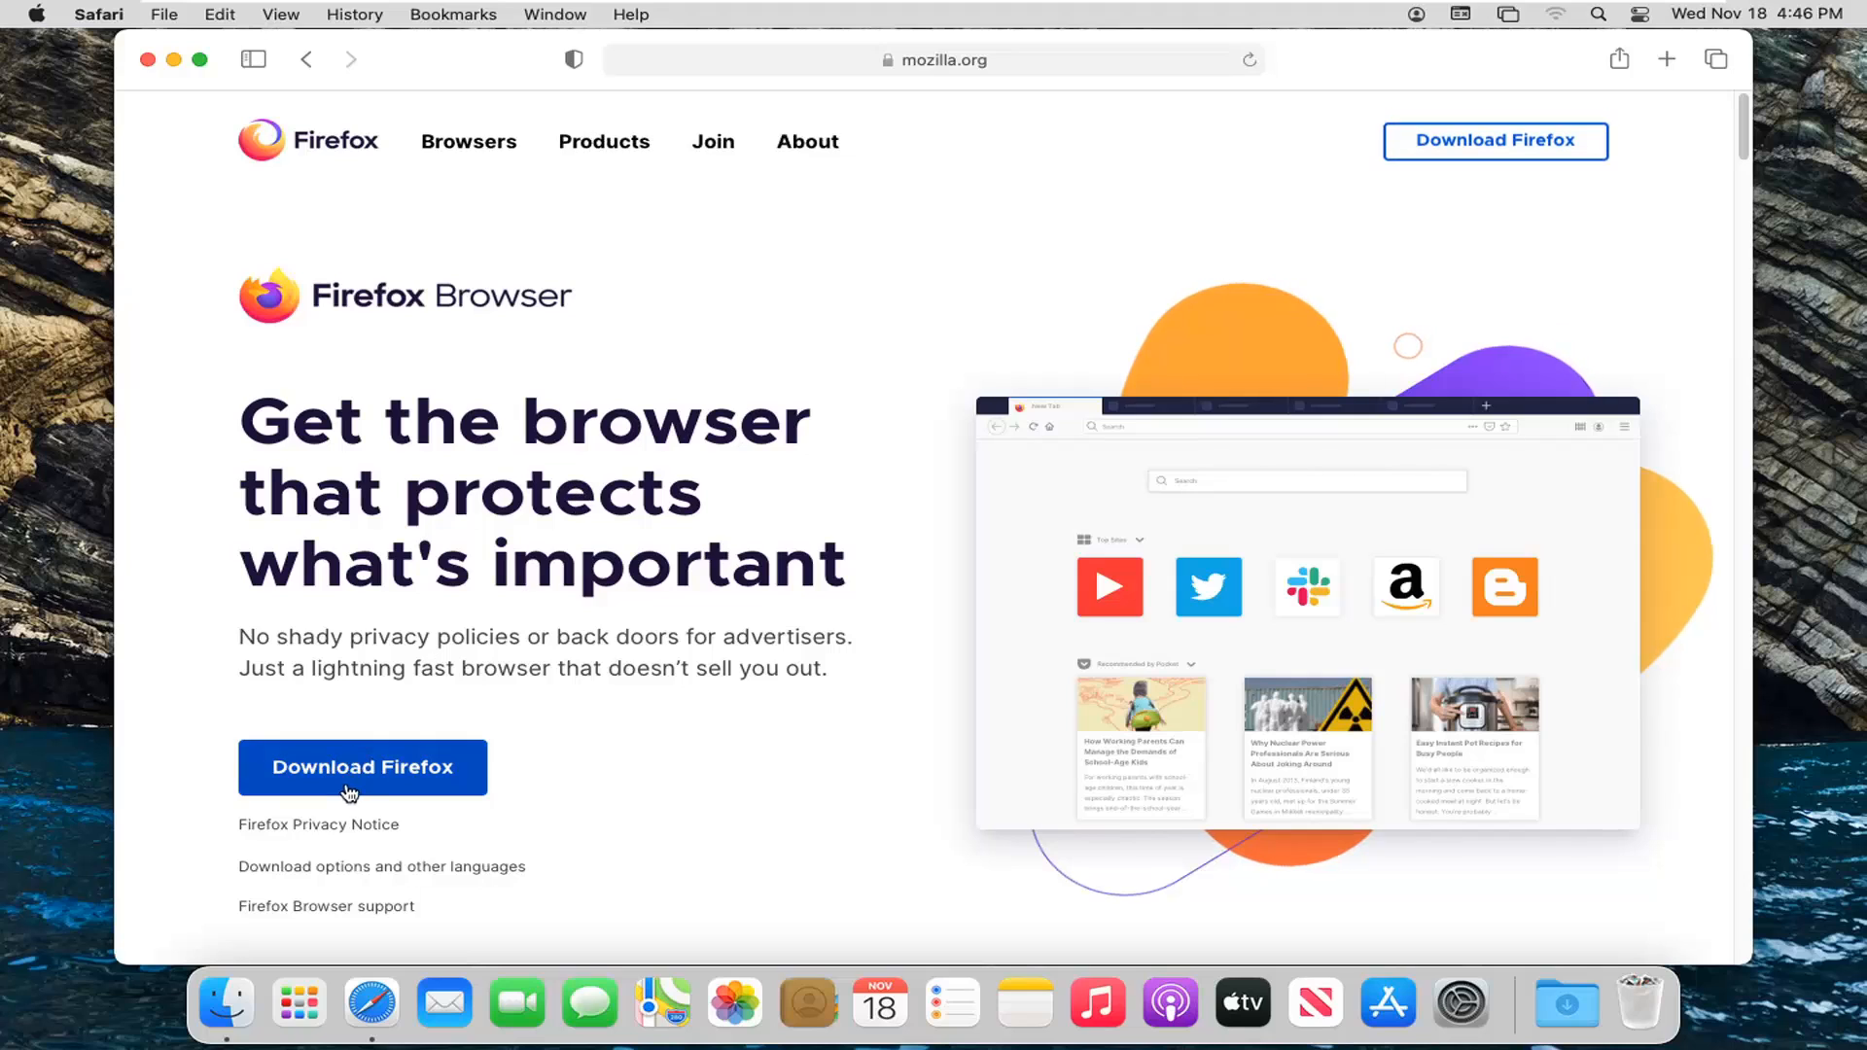
left_click(362, 766)
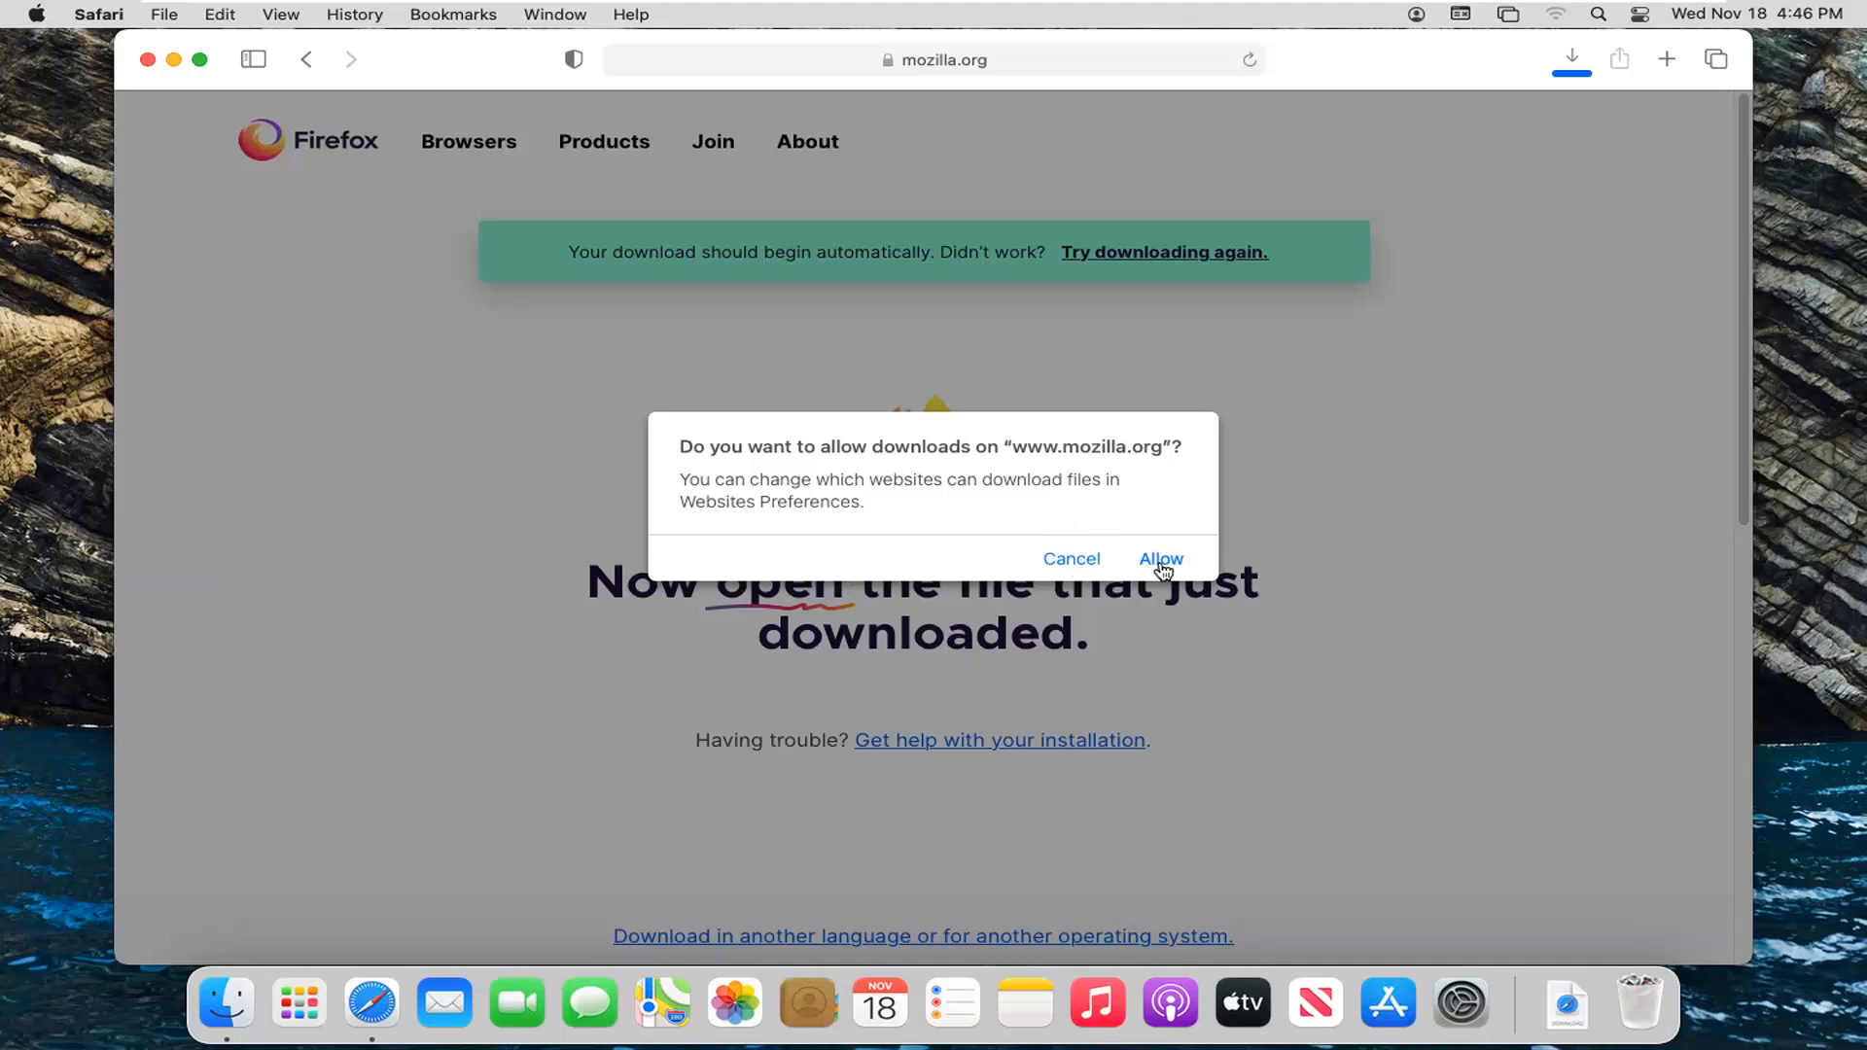
left_click(1159, 558)
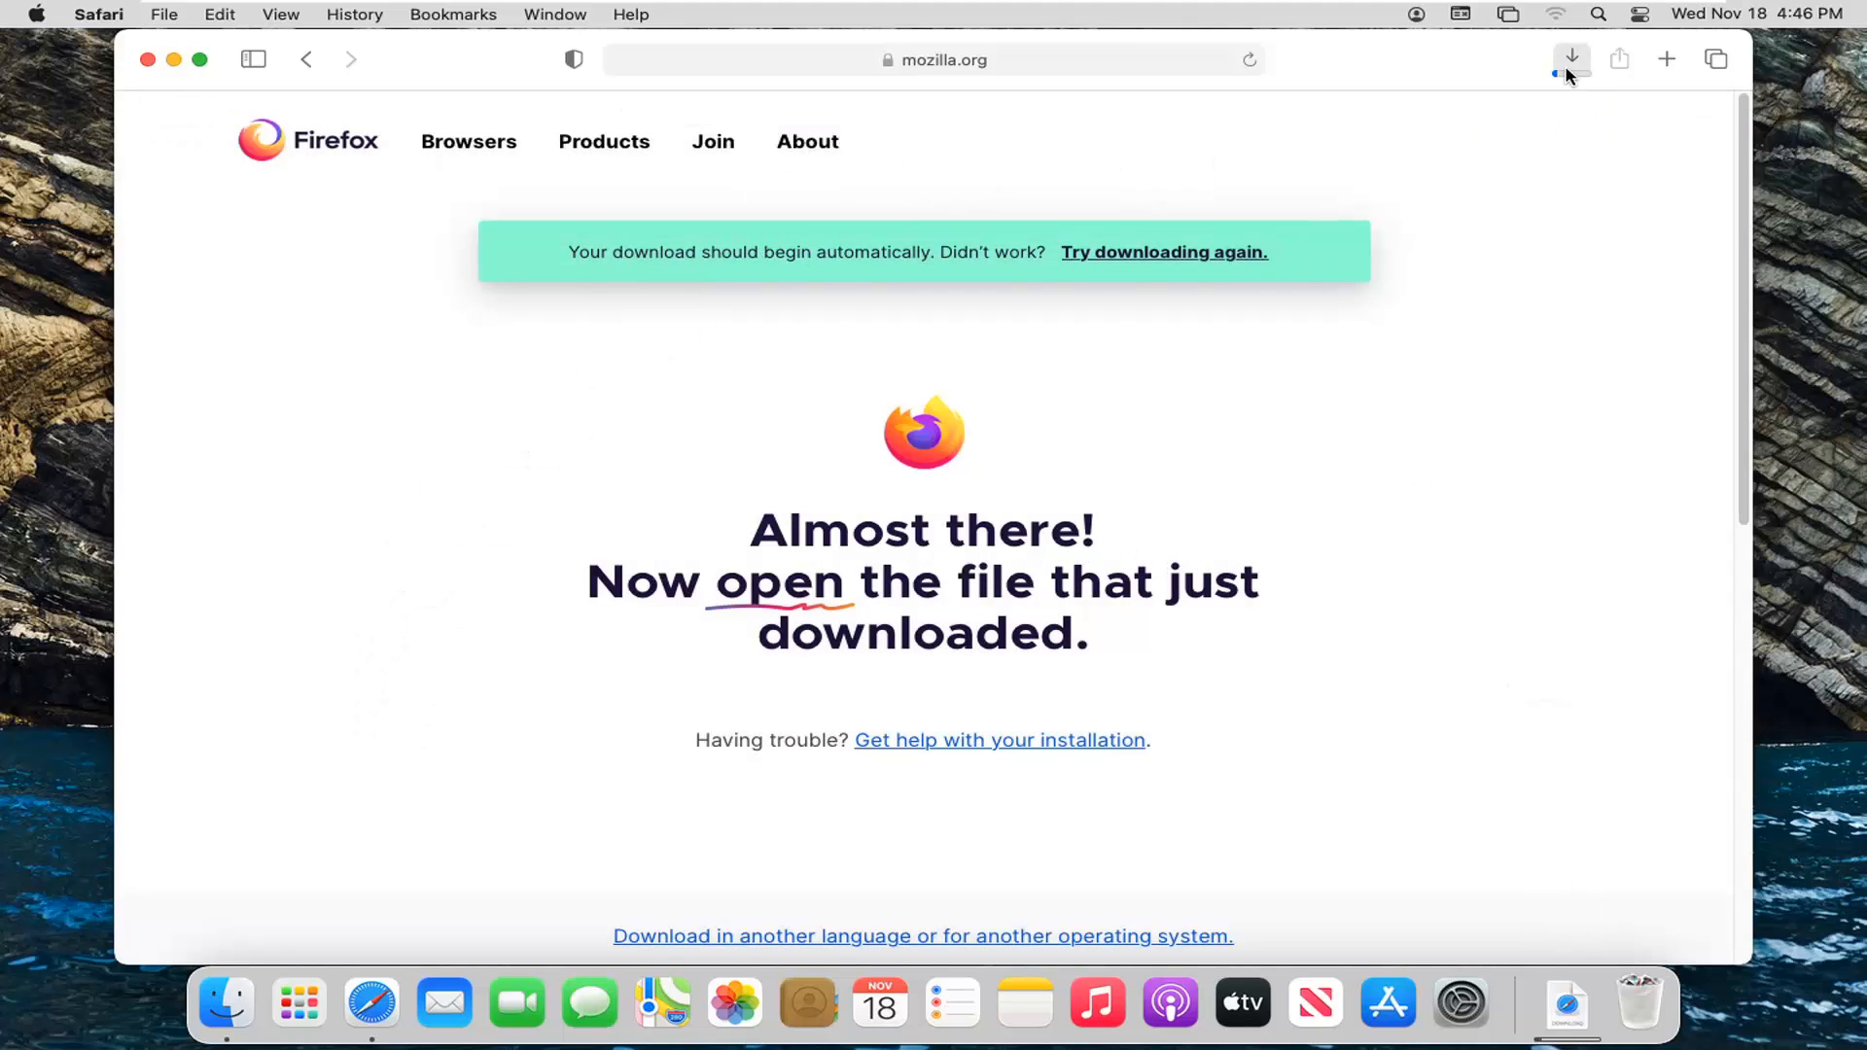
Show Safari's downloads list to watch Firefox 83.0.dmg progress.
left_click(1571, 59)
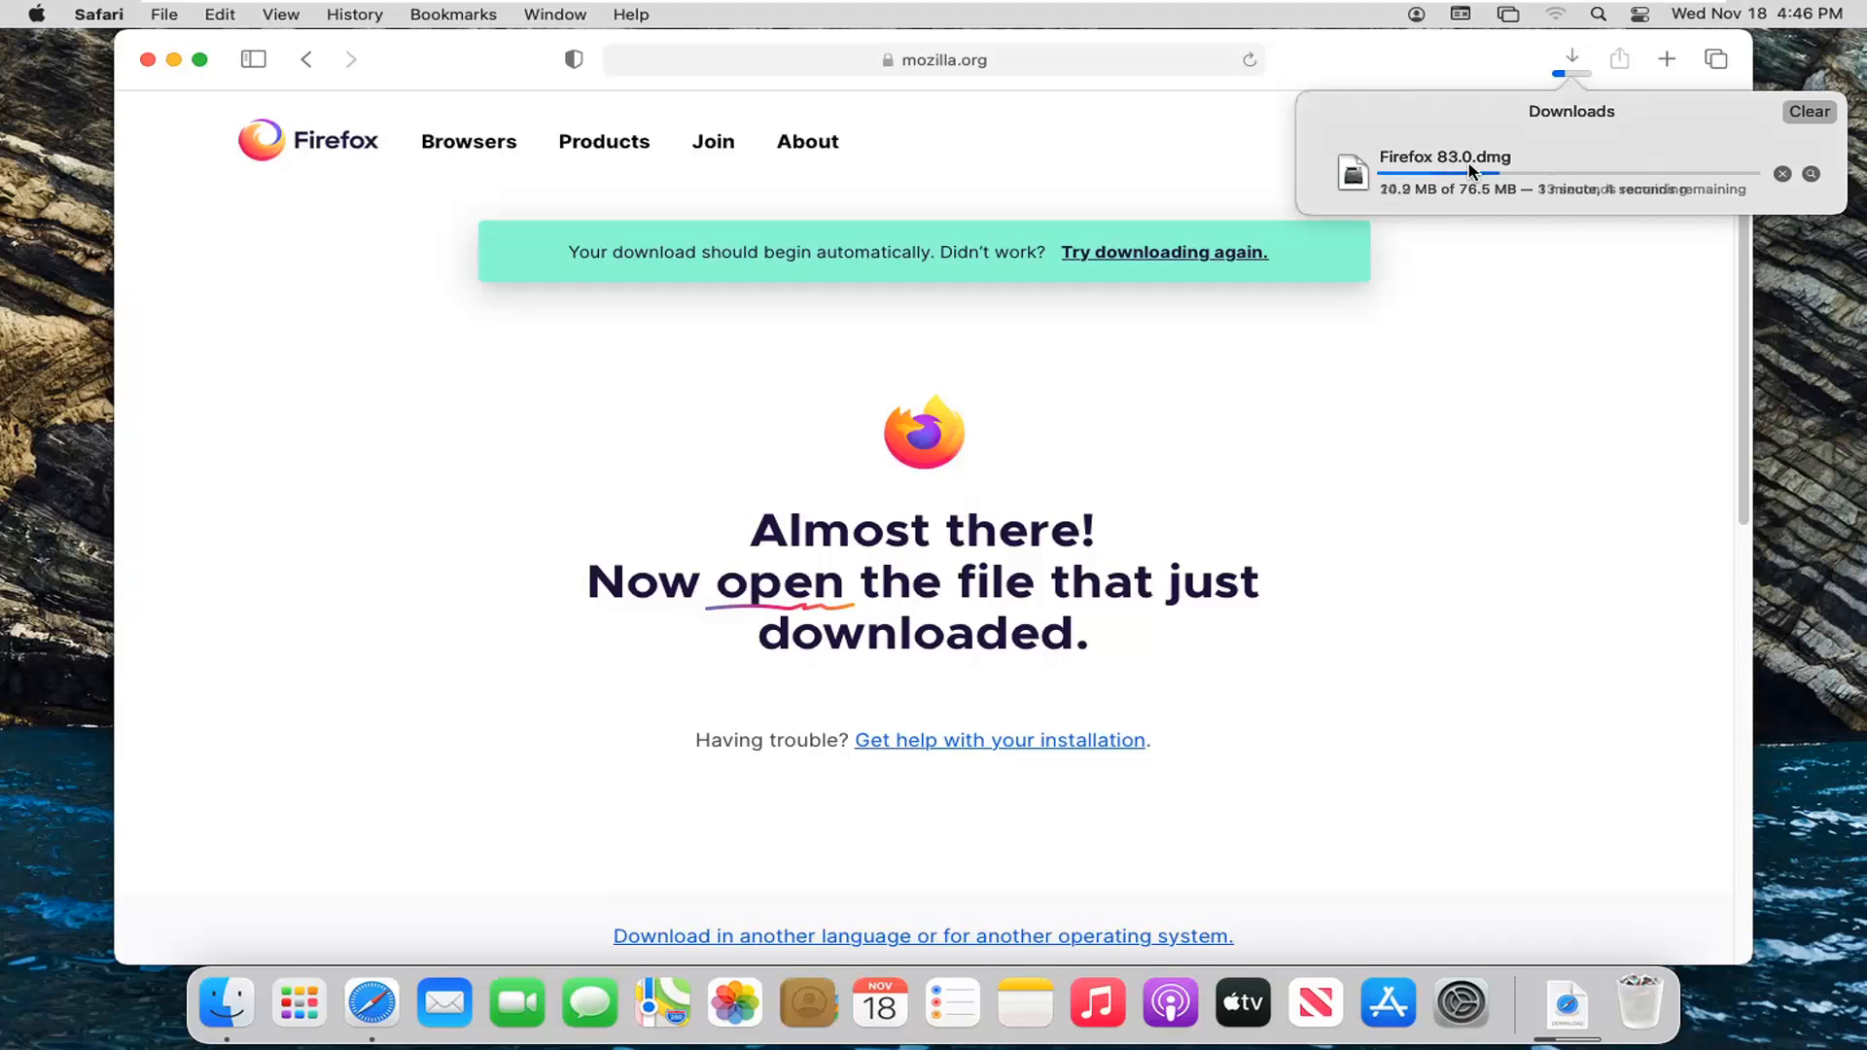
mouse_move(1478, 359)
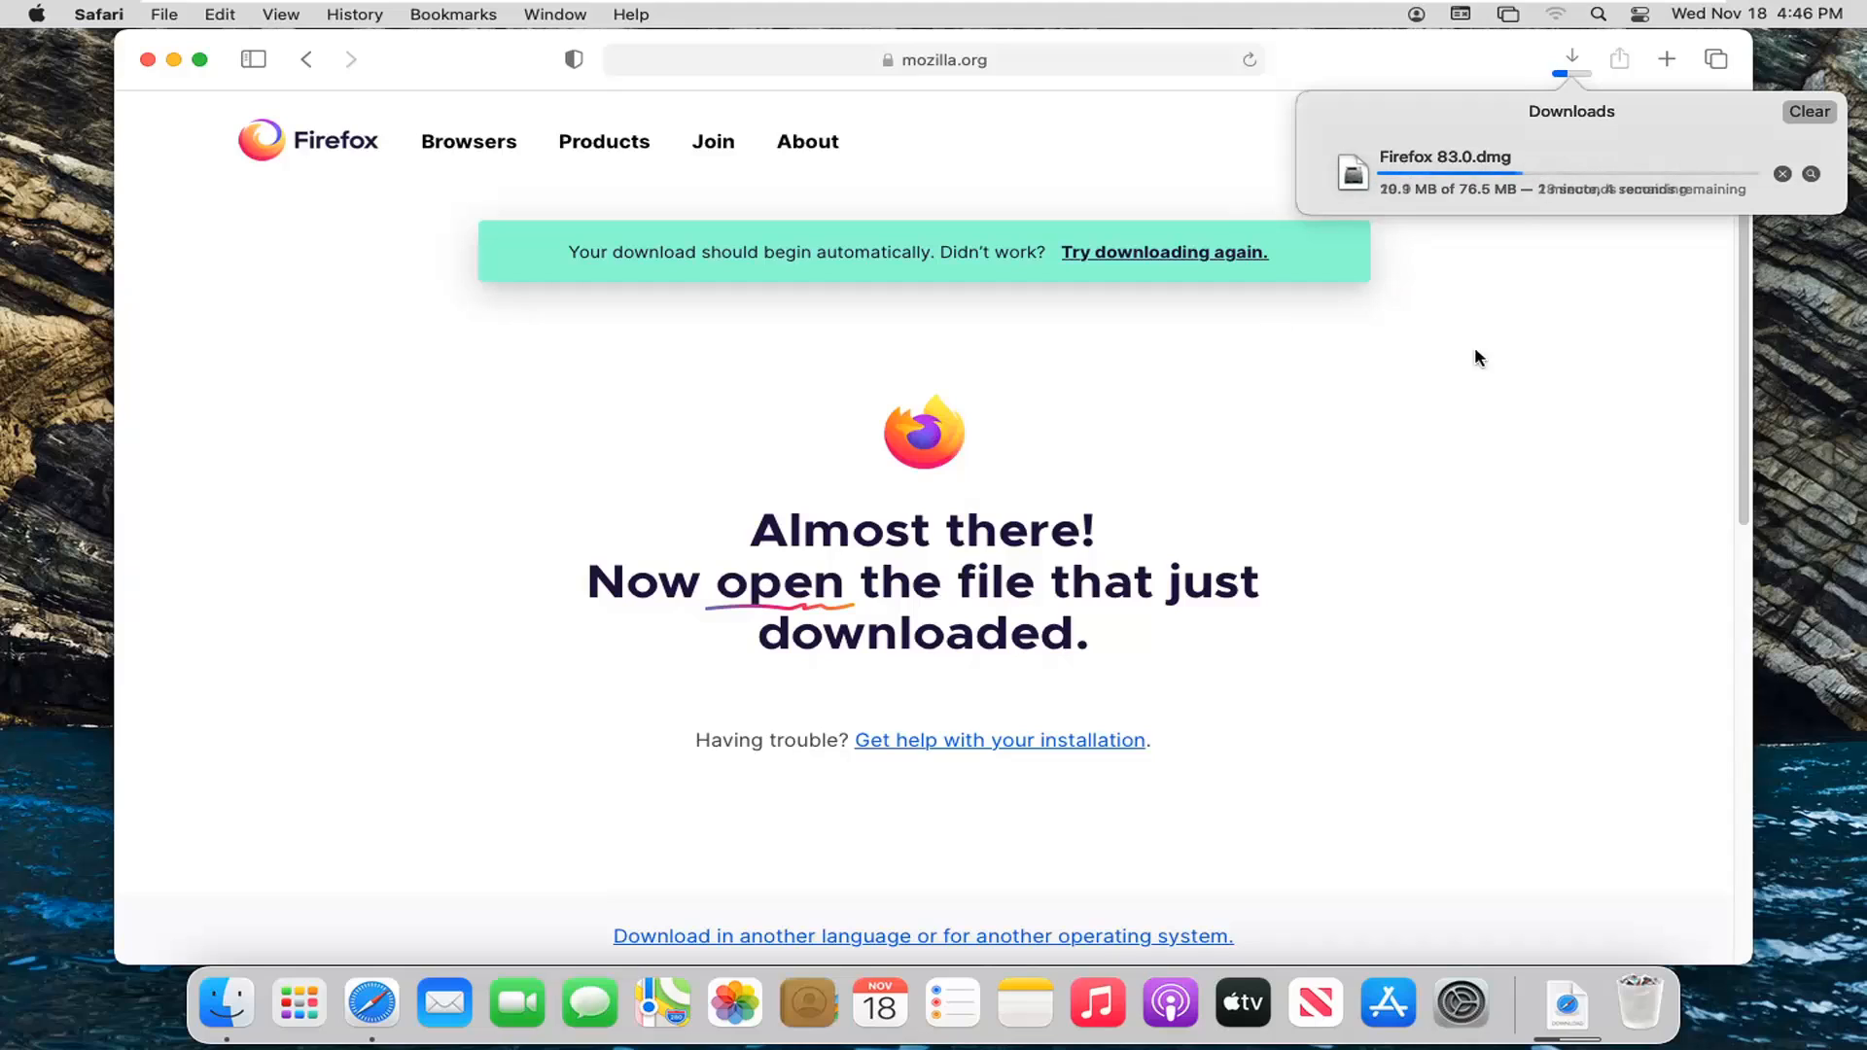
mouse_move(1493, 354)
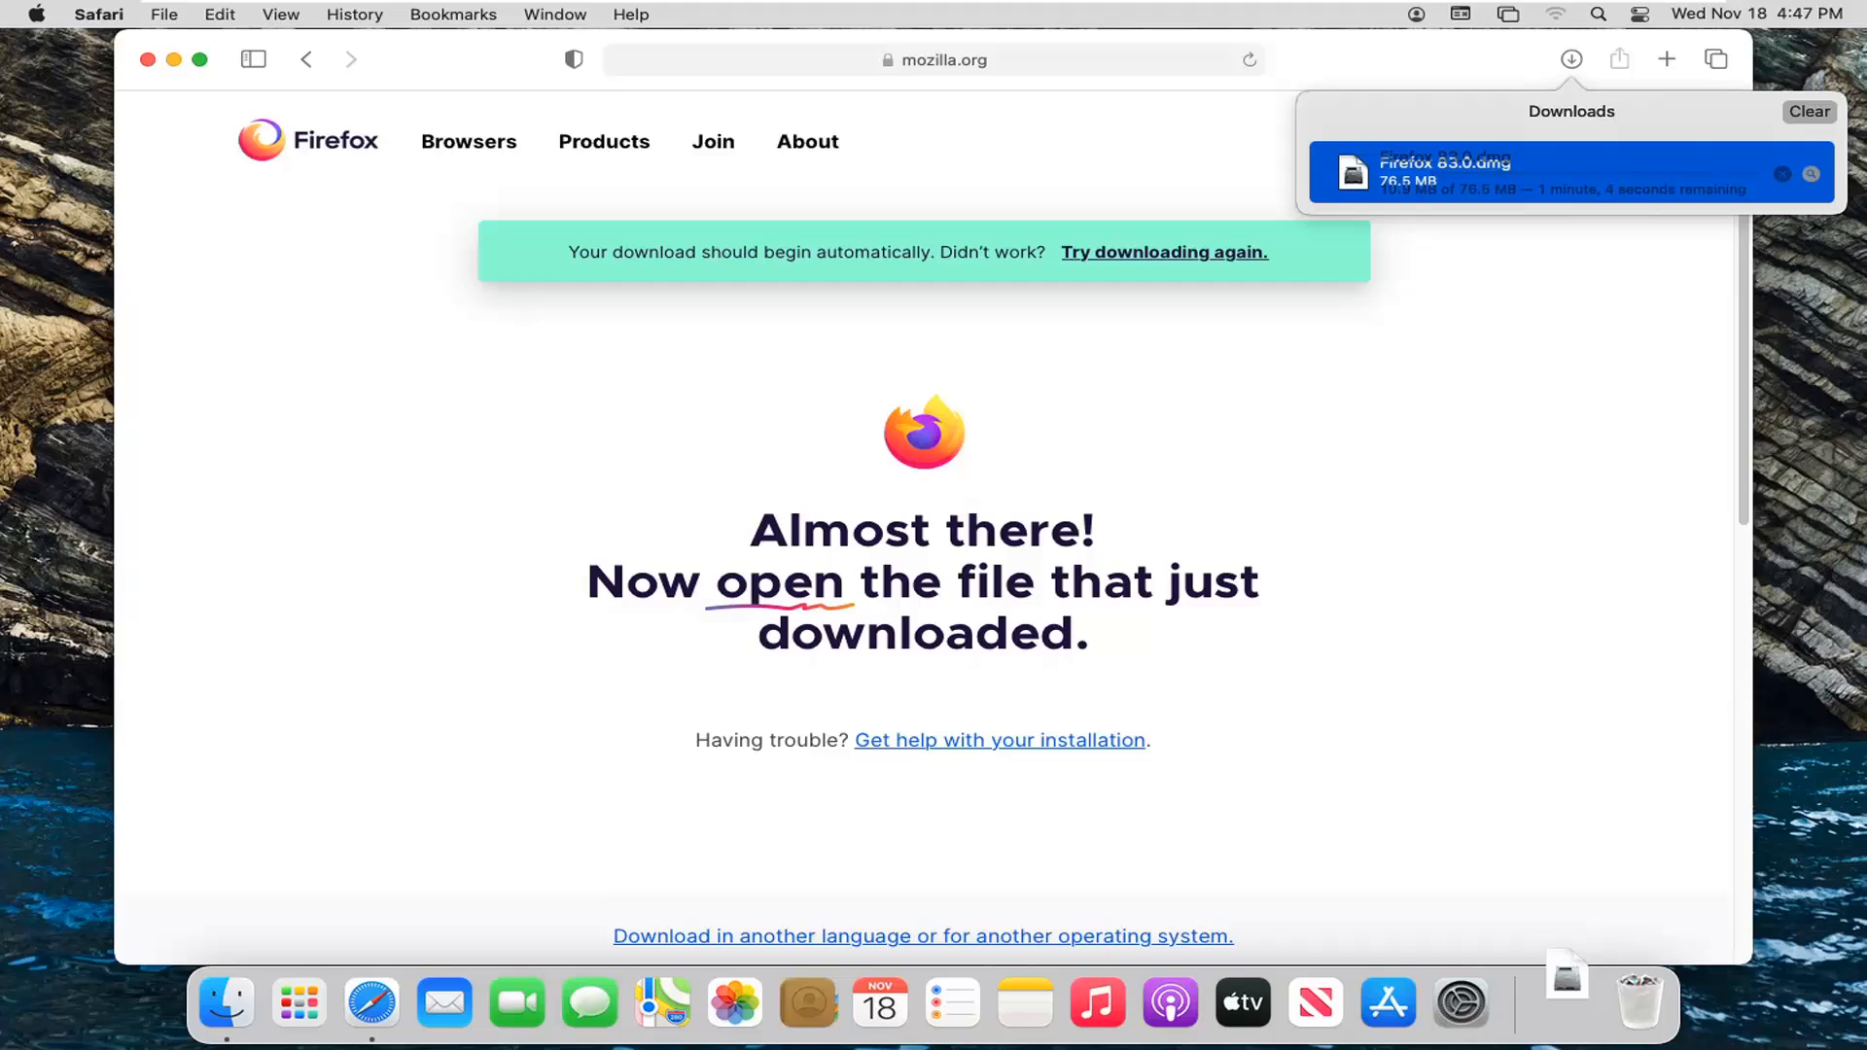
mouse_move(1721, 208)
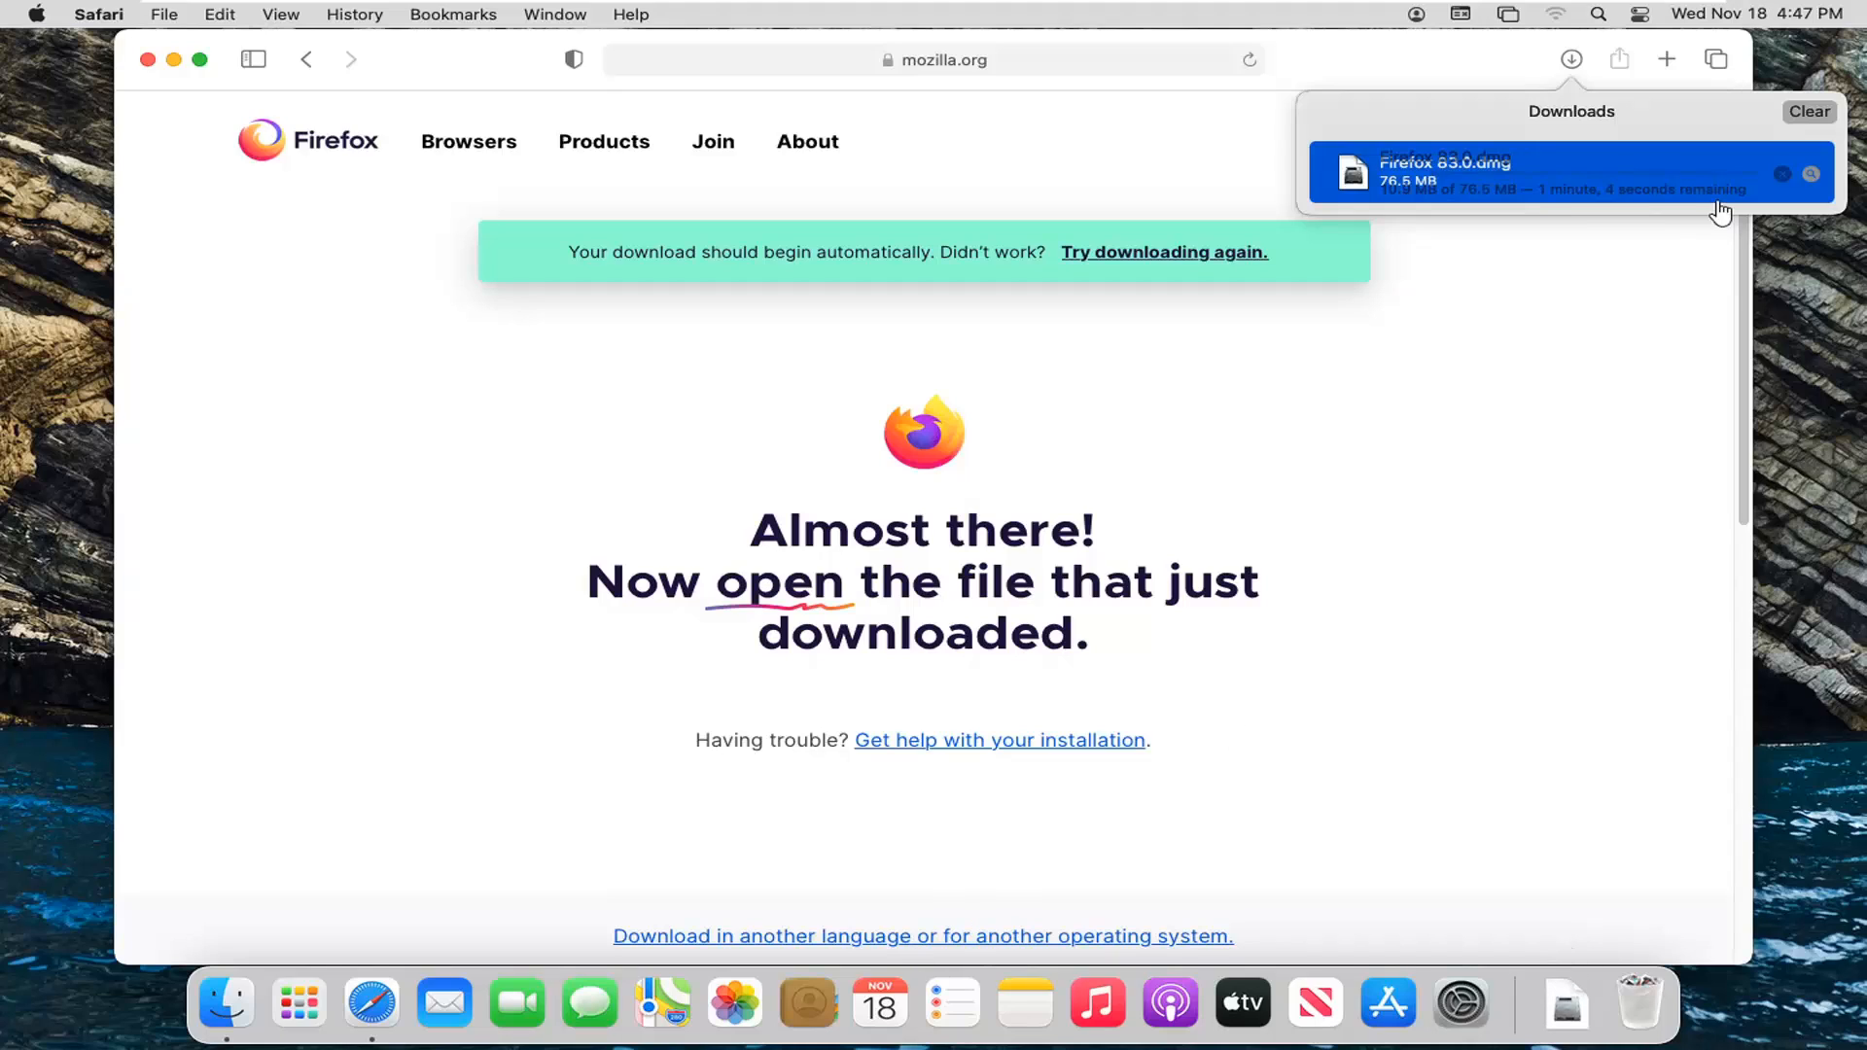
mouse_move(1528, 243)
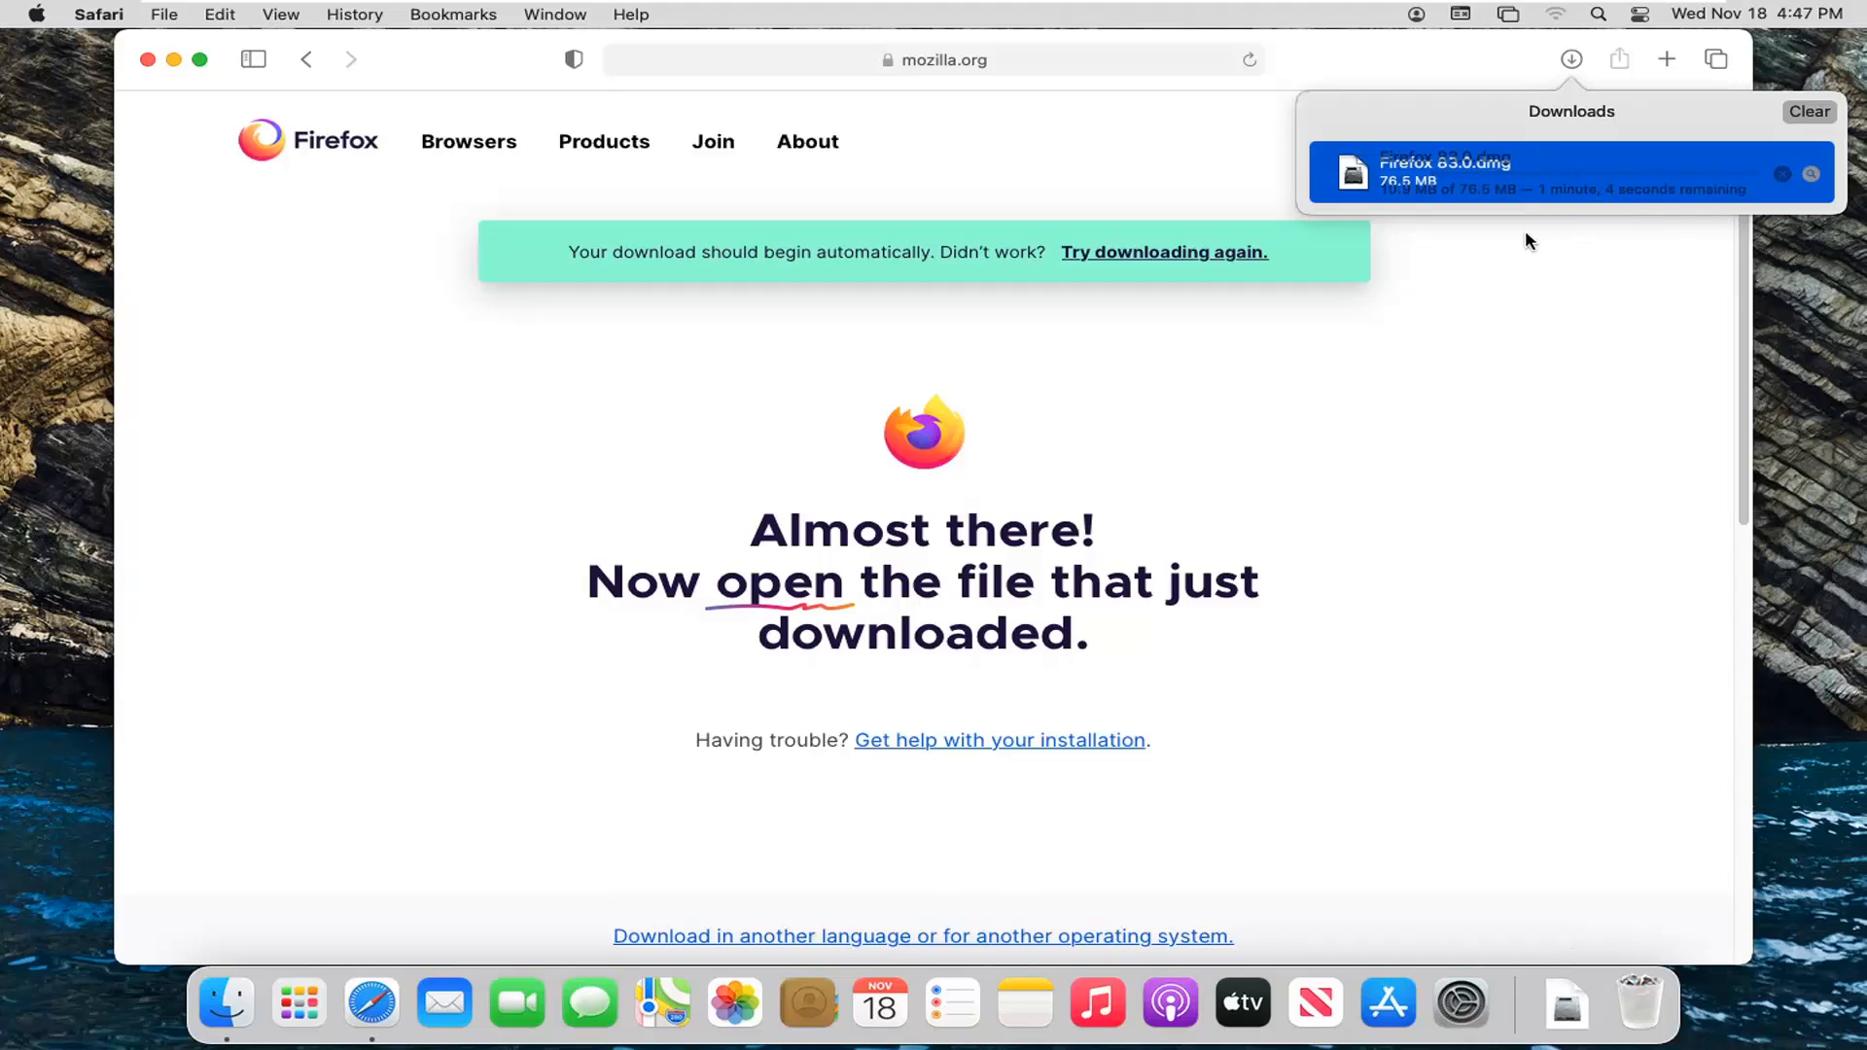
mouse_move(1429, 195)
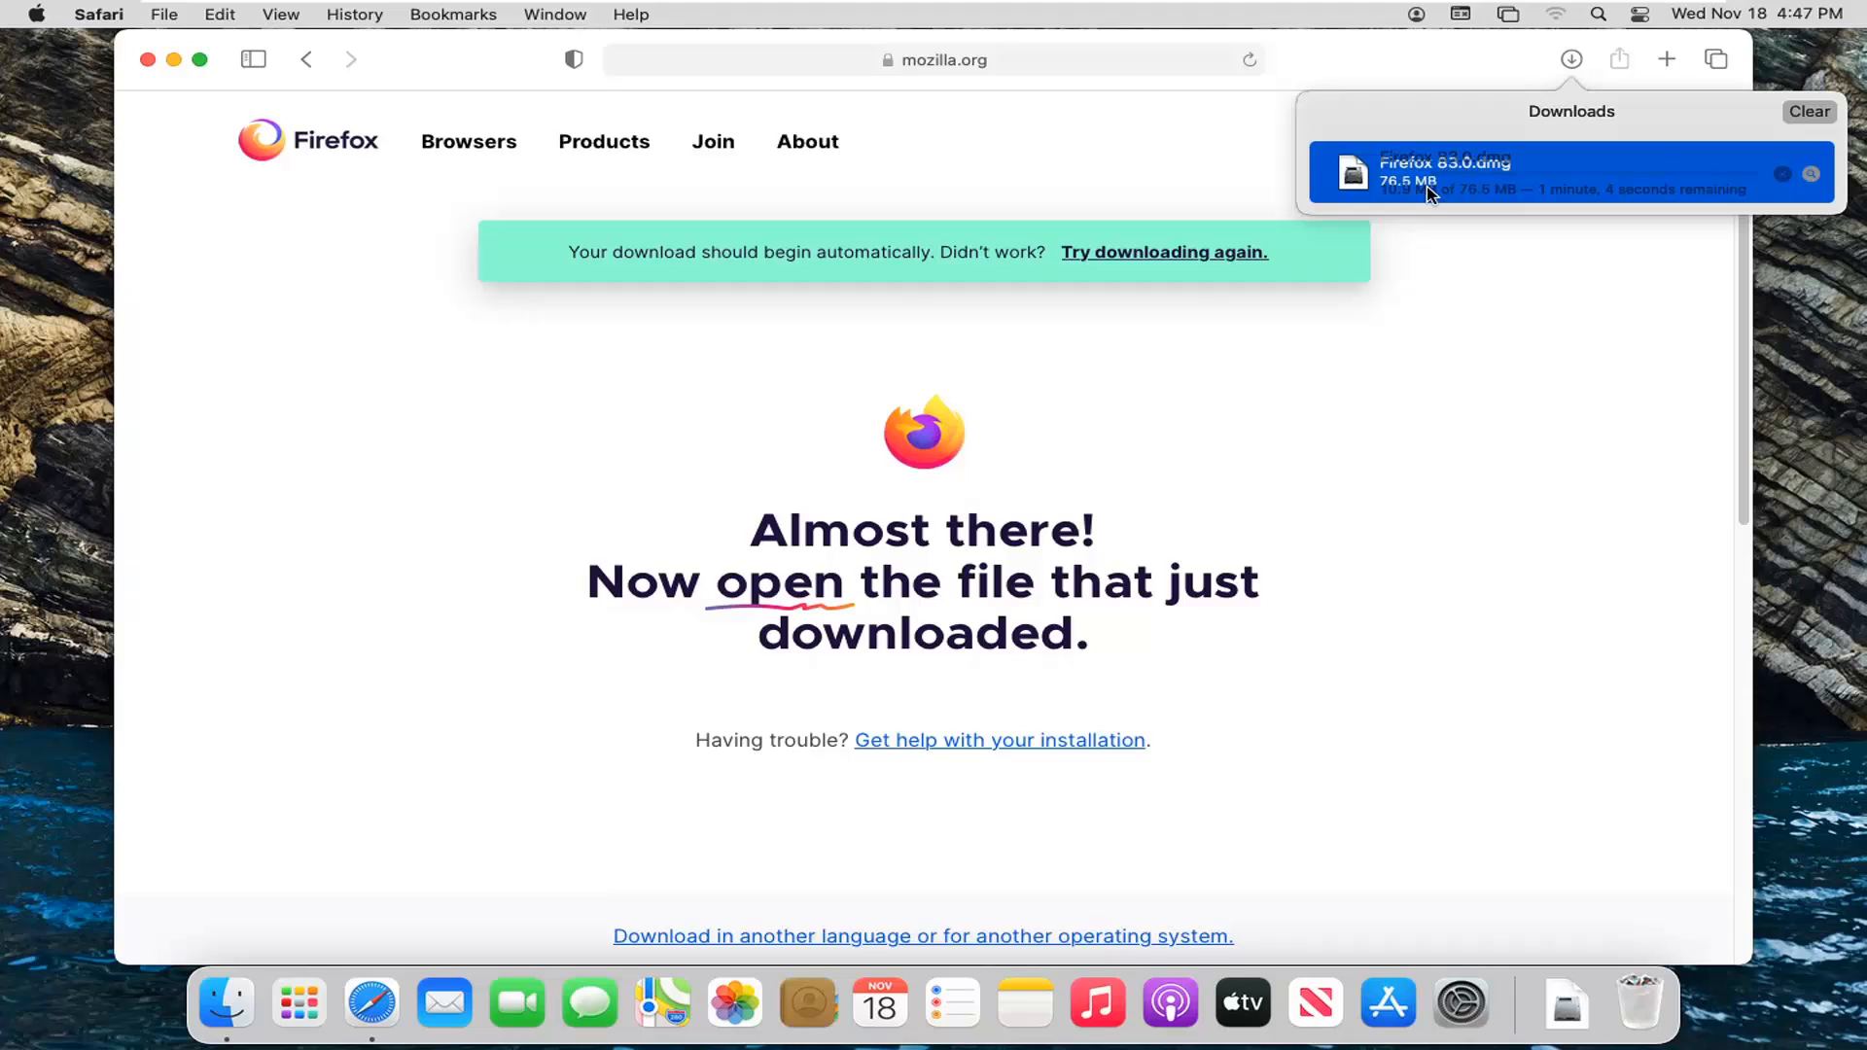
Mount Firefox 83.0.dmg and drag Firefox onto the Applications folder alias.
double_click(1444, 173)
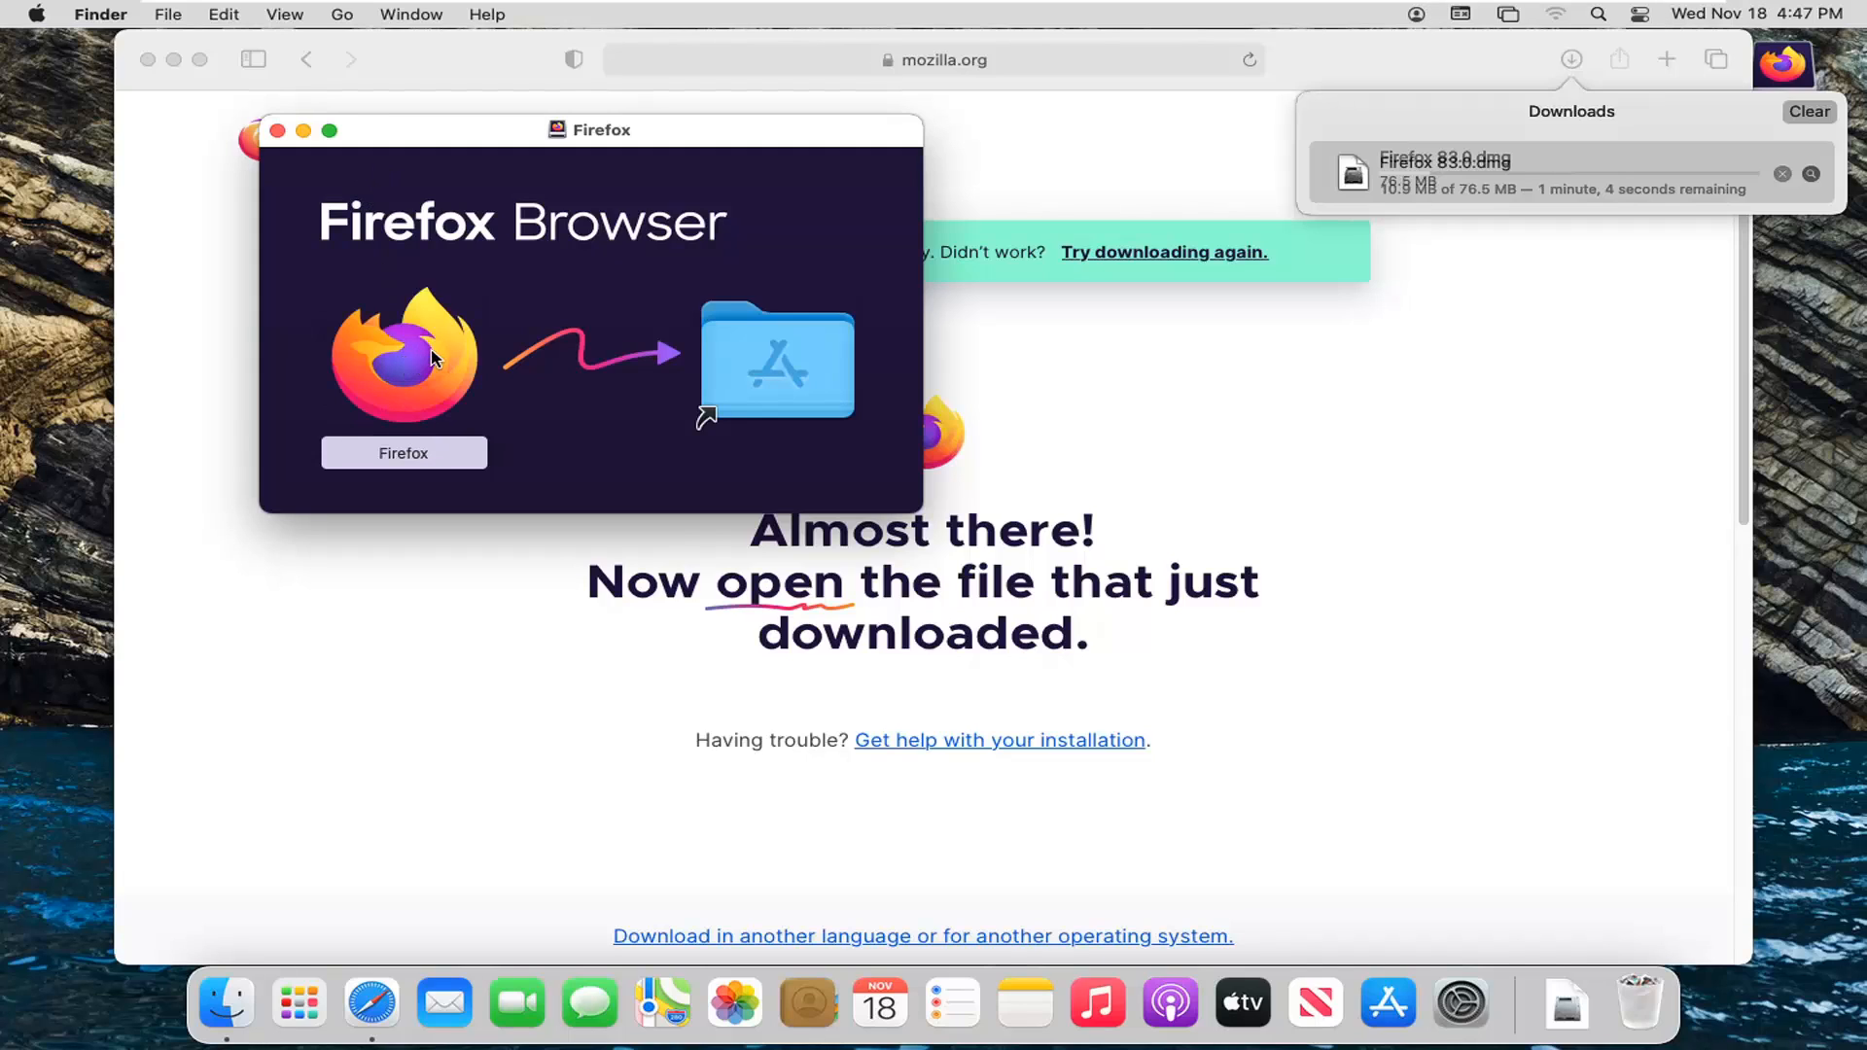
left_click_drag(402, 357, 776, 361)
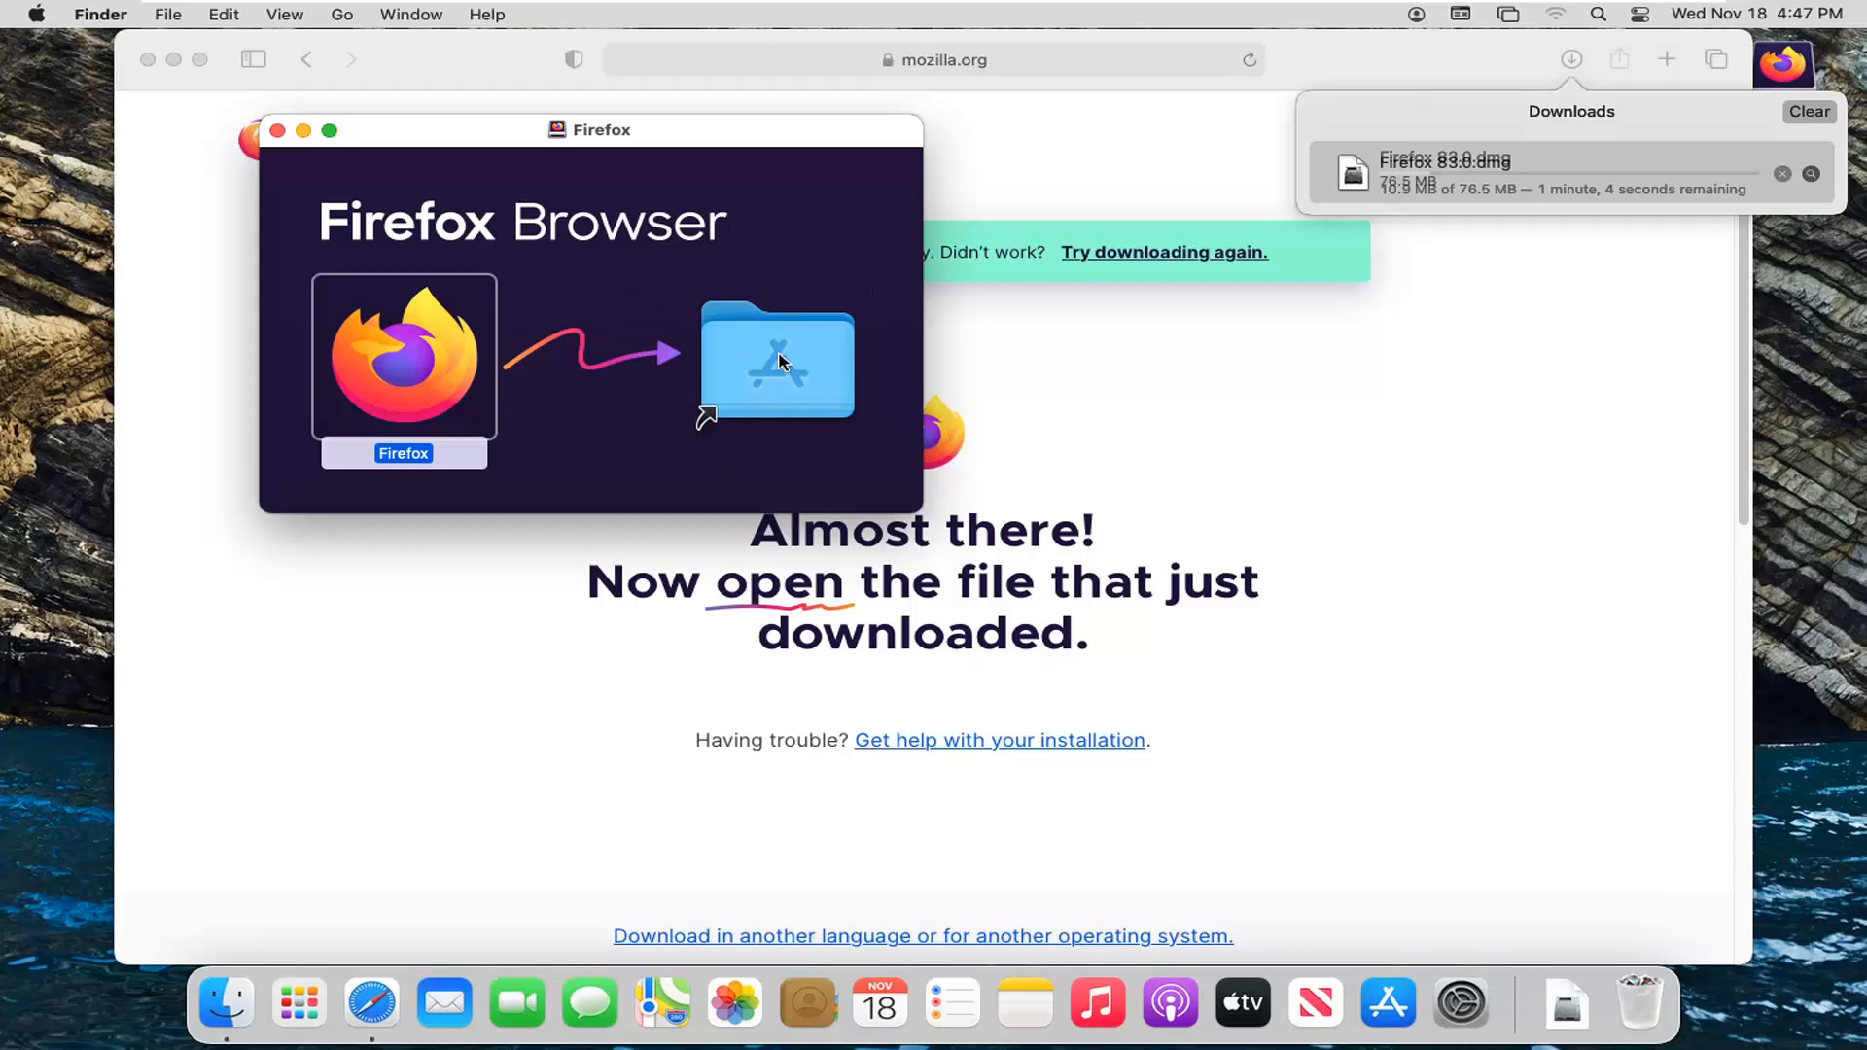
mouse_move(1748, 93)
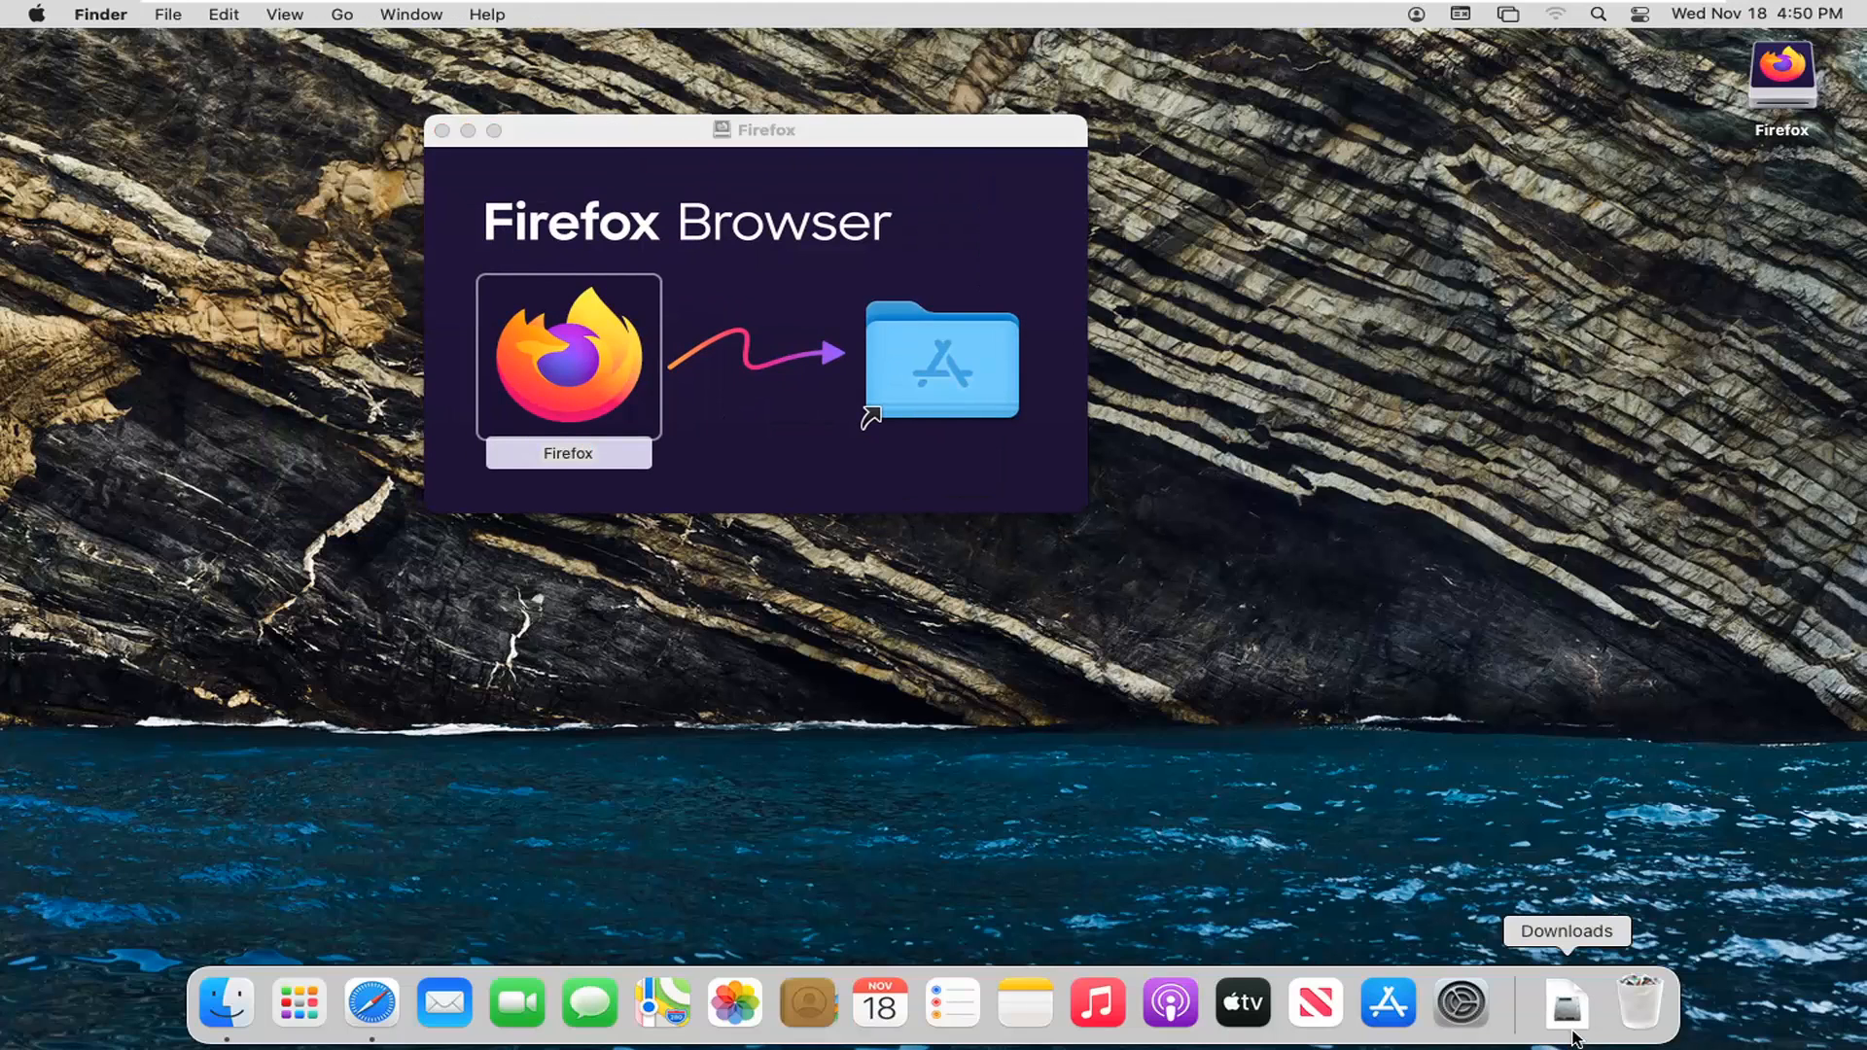
Close the Firefox disk image window and launch Firefox from Applications.
left_click(1568, 1004)
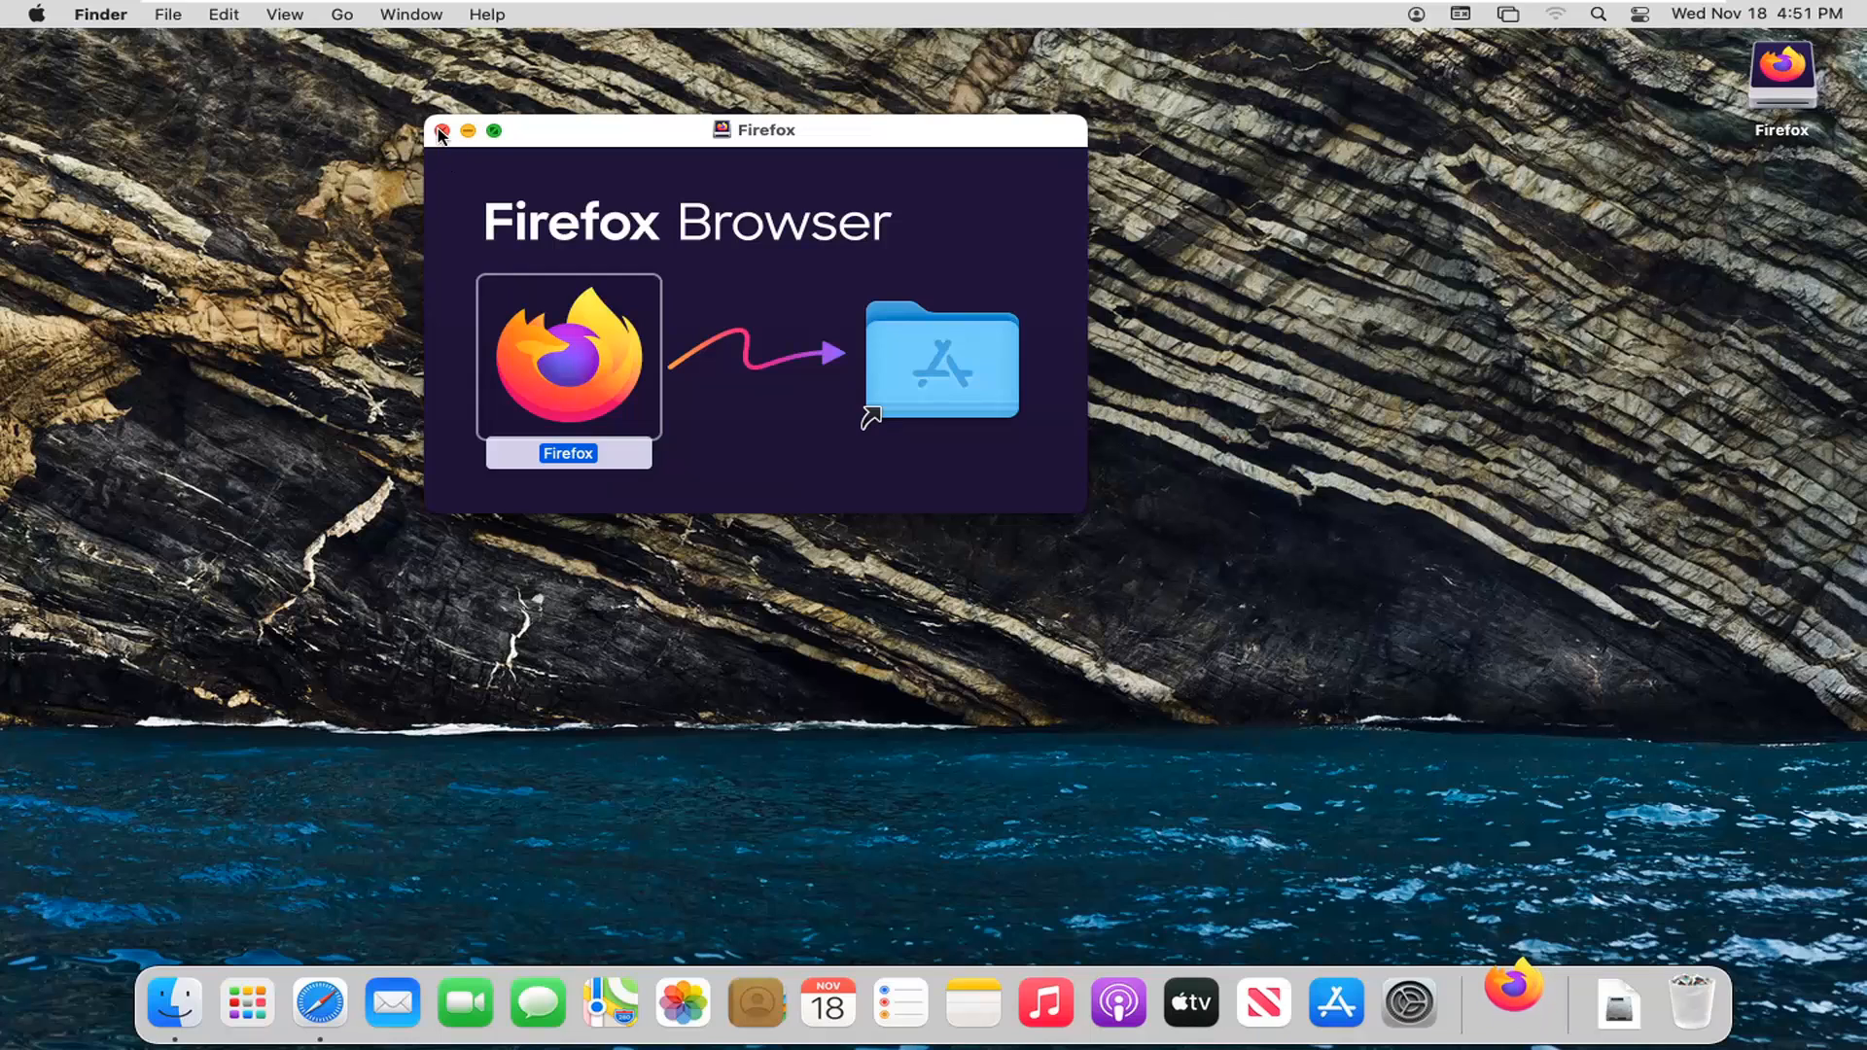
left_click(441, 130)
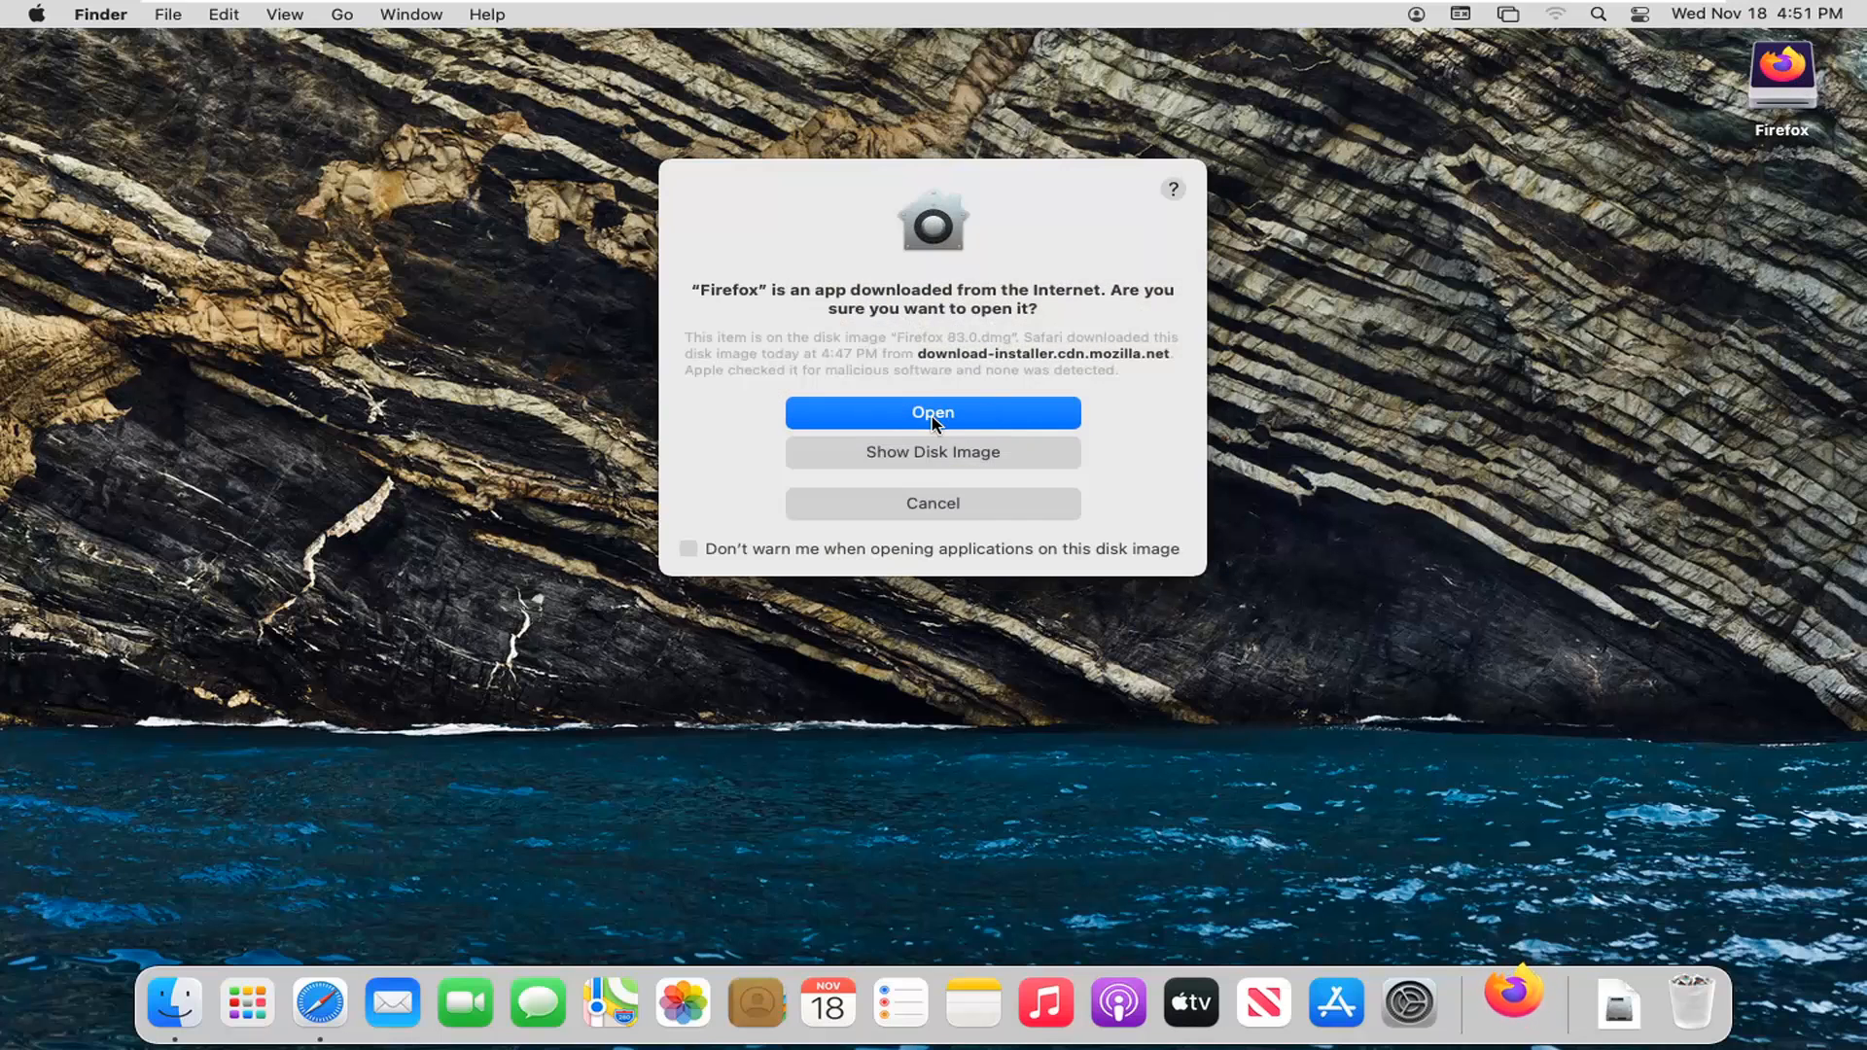
Confirm opening the Internet-downloaded app and close the privacy tab, leaving Welcome to Firefox.
left_click(932, 412)
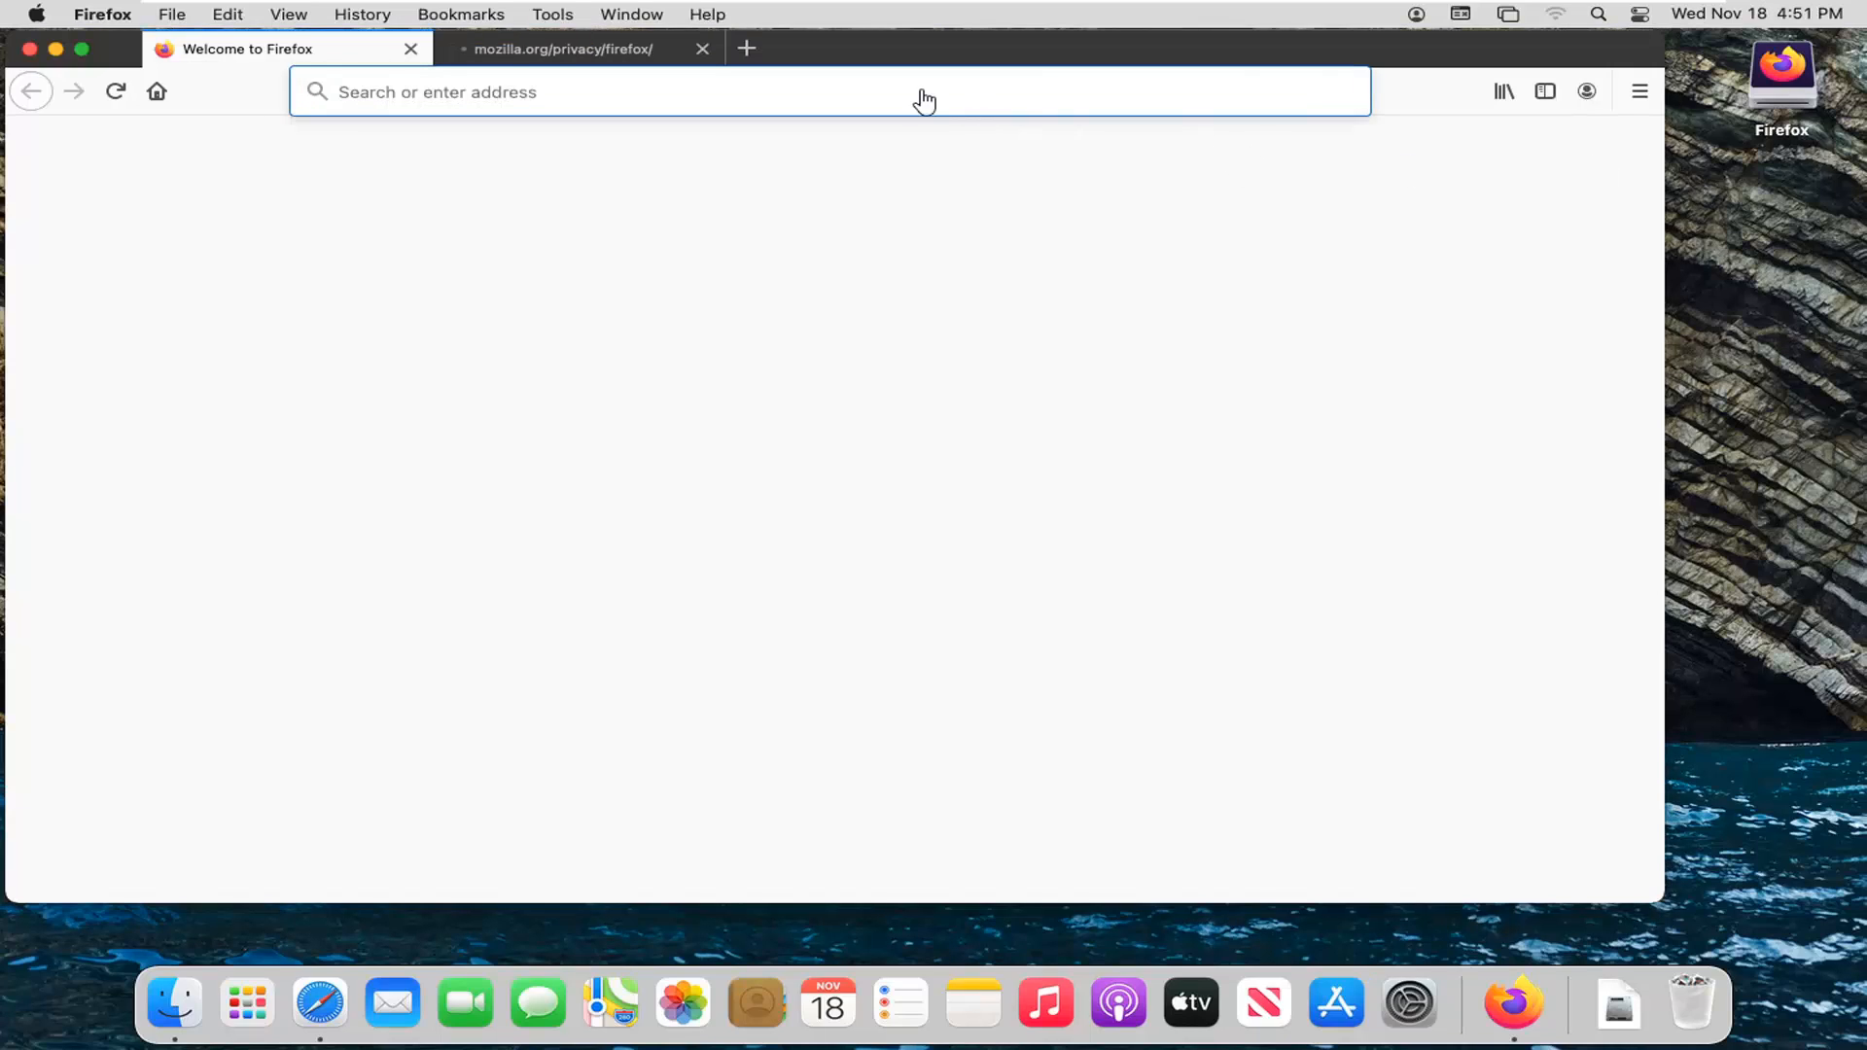
left_click(702, 49)
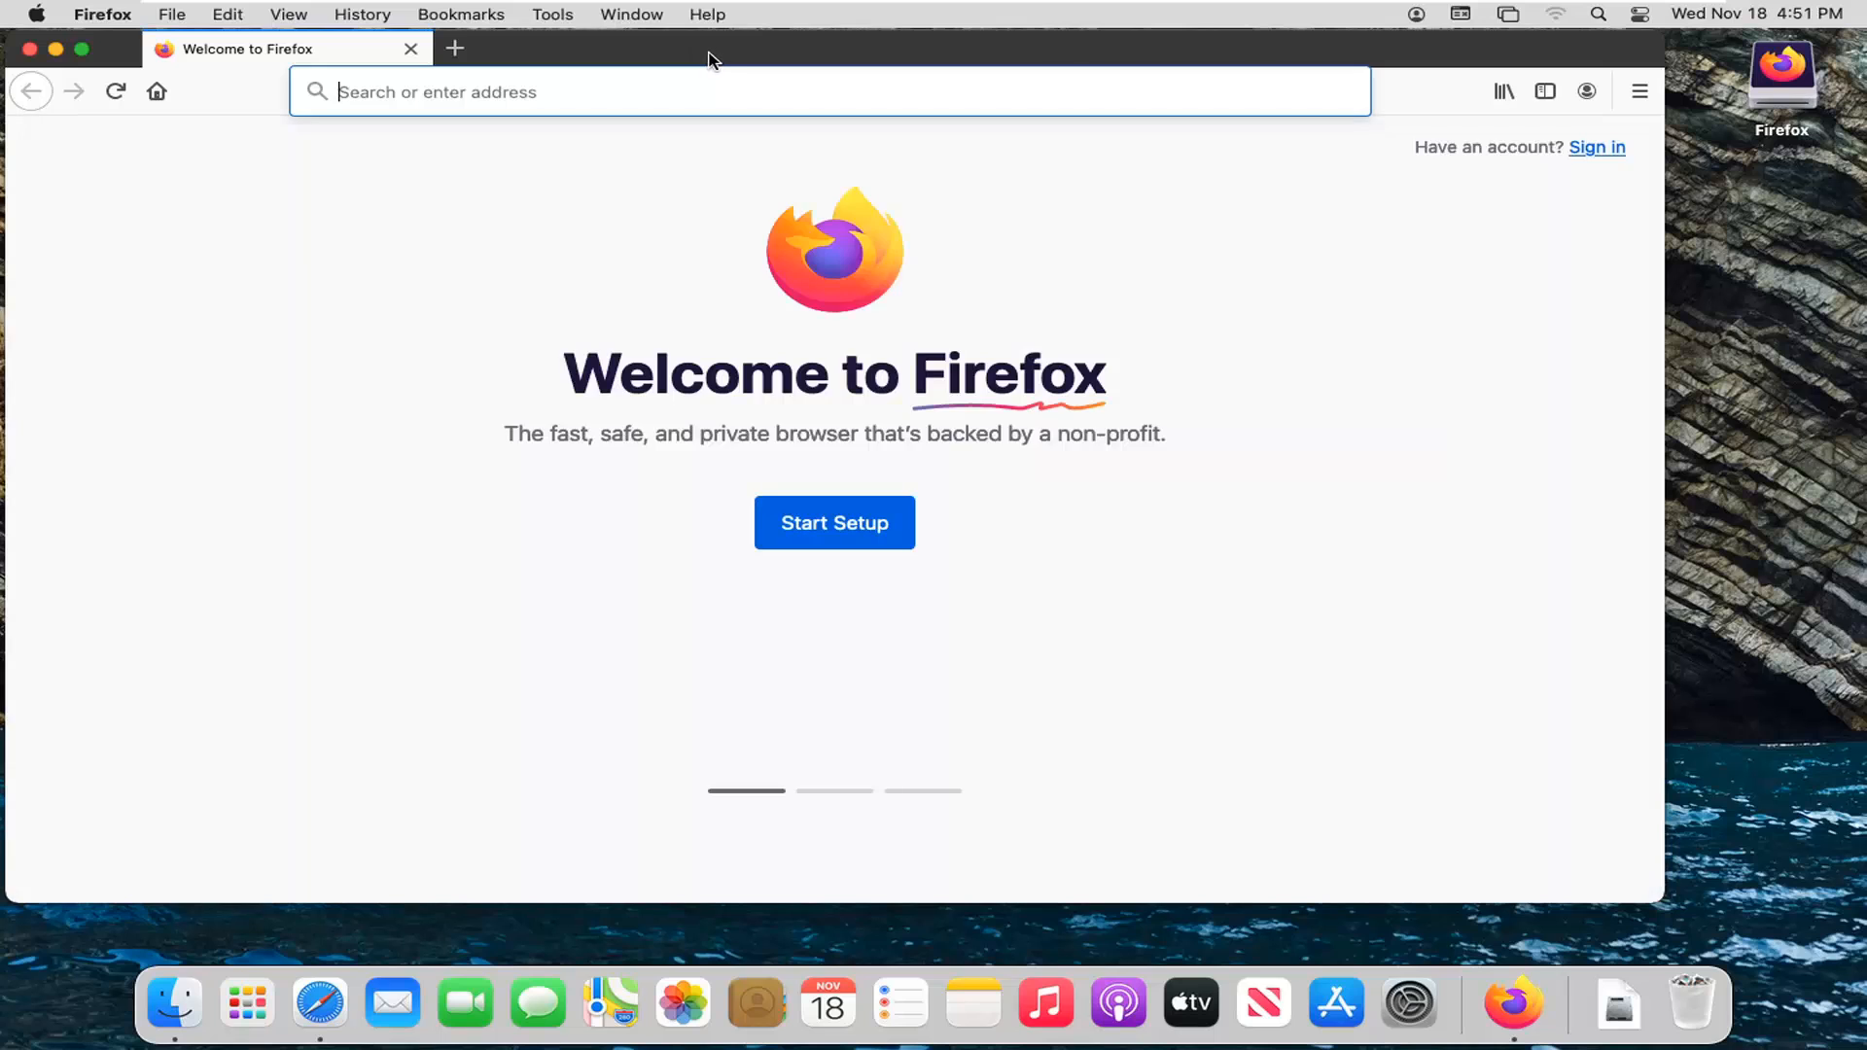